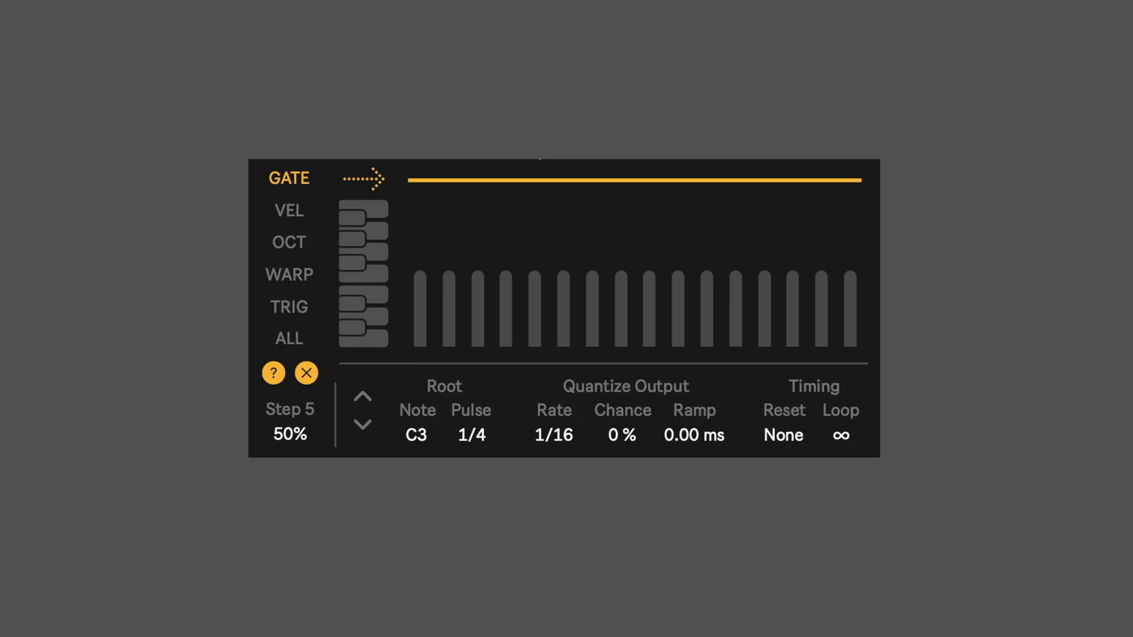
{"action": "mouse_move", "coordinate": [520, 170]}
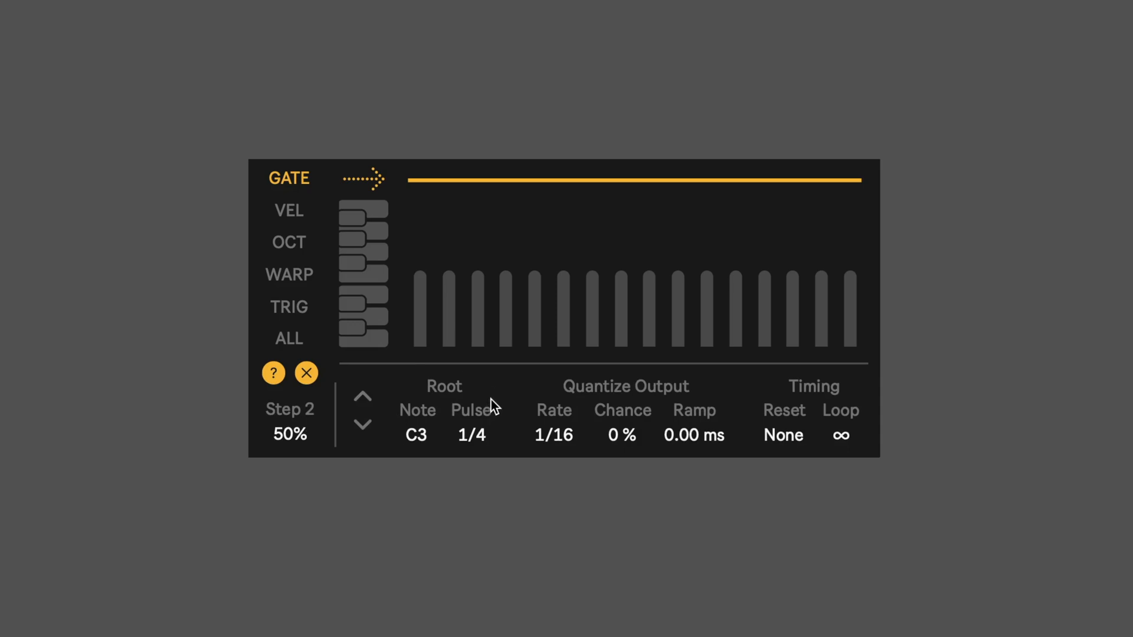
{"action": "mouse_move", "coordinate": [466, 434]}
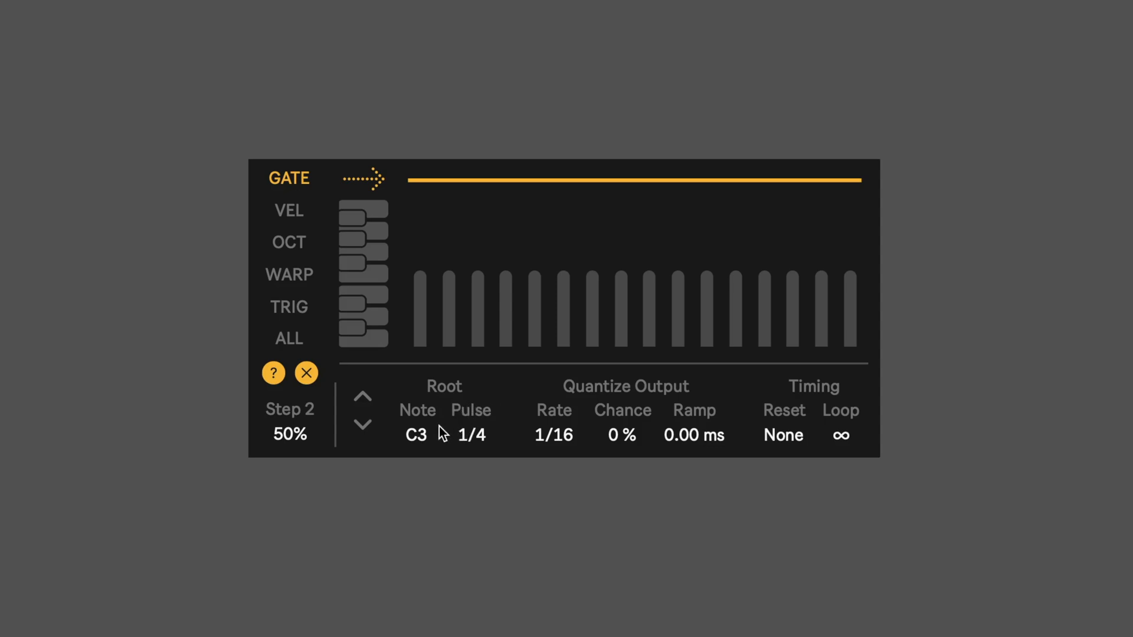
{"action": "mouse_move", "coordinate": [497, 425]}
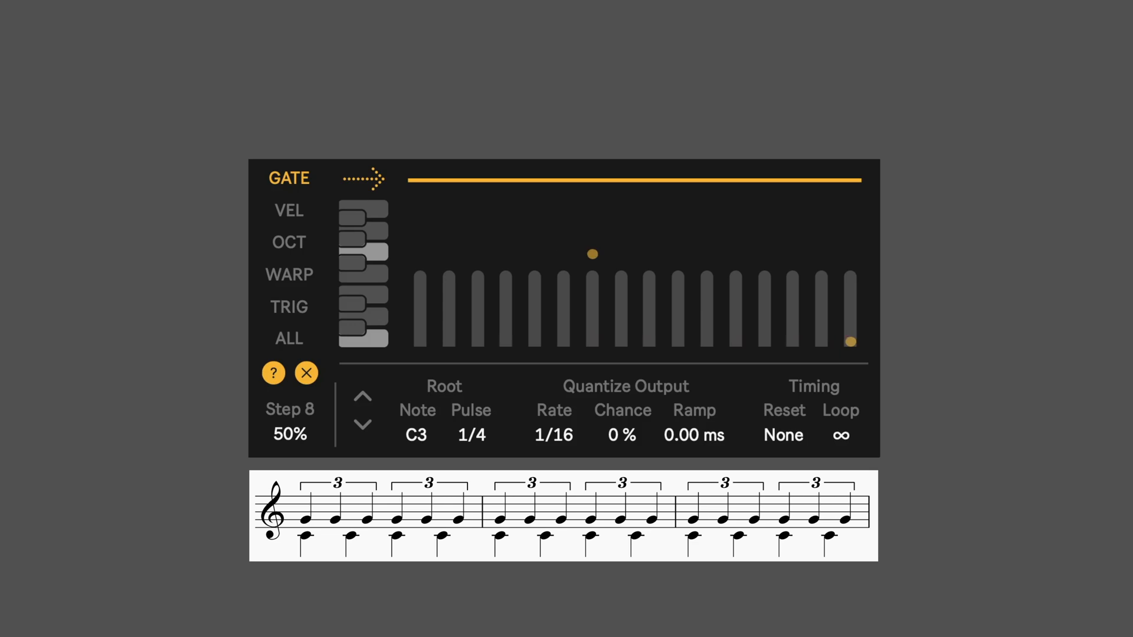
Step: Step through the TRIG and OCT lanes, show ALL lanes' loop bars, and move the GATE loop start
{"action": "left_click", "coordinate": [363, 275]}
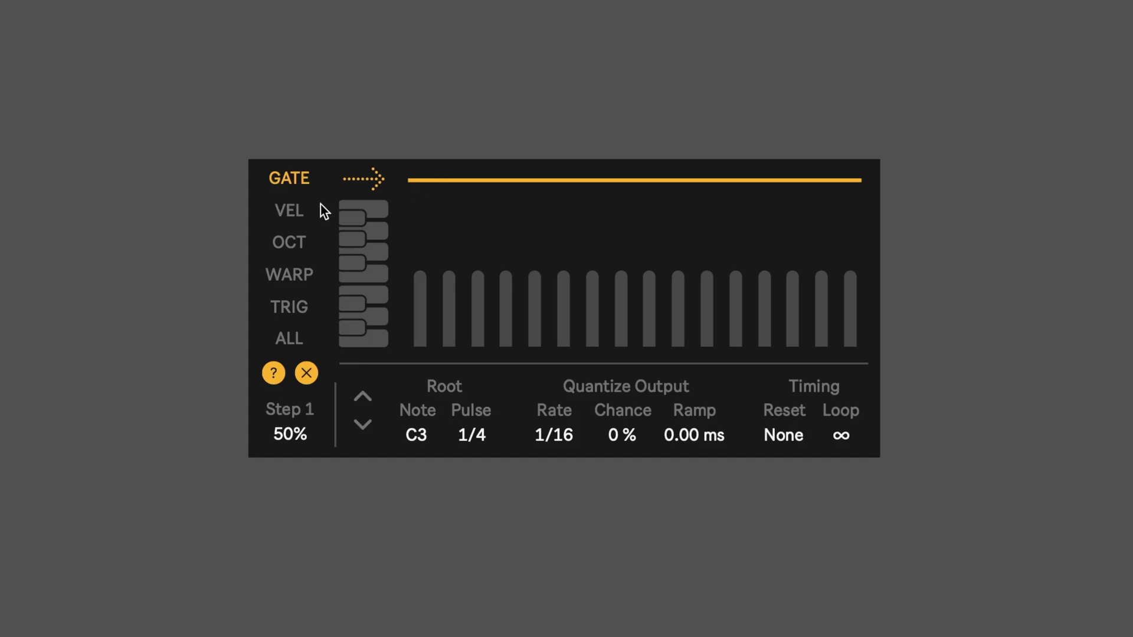
{"action": "left_click", "coordinate": [288, 210]}
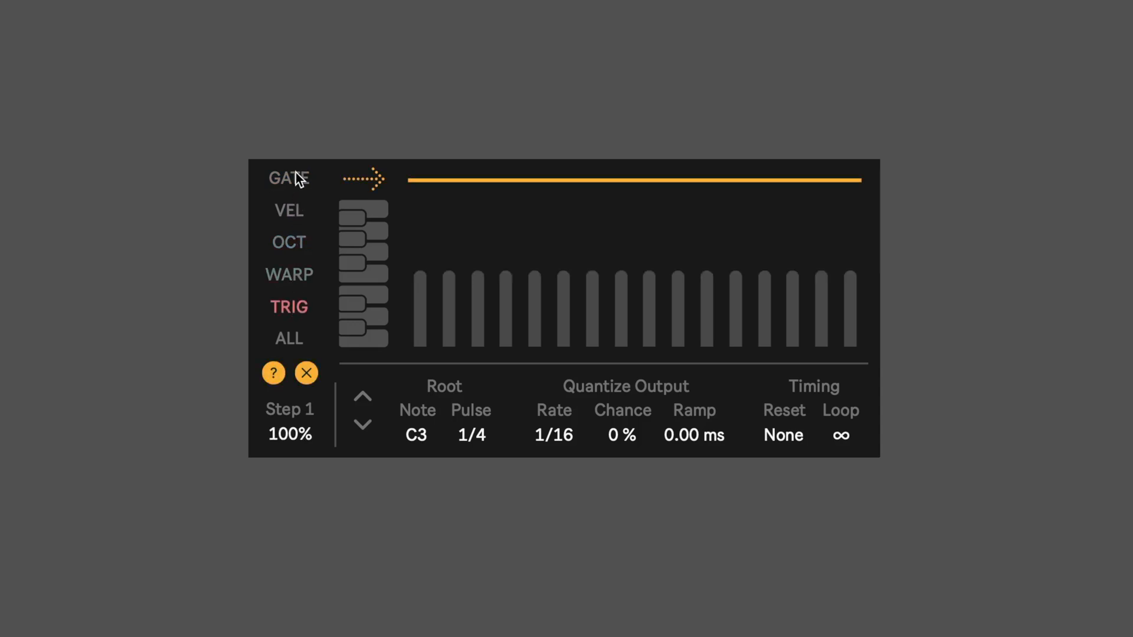
{"action": "left_click", "coordinate": [289, 242]}
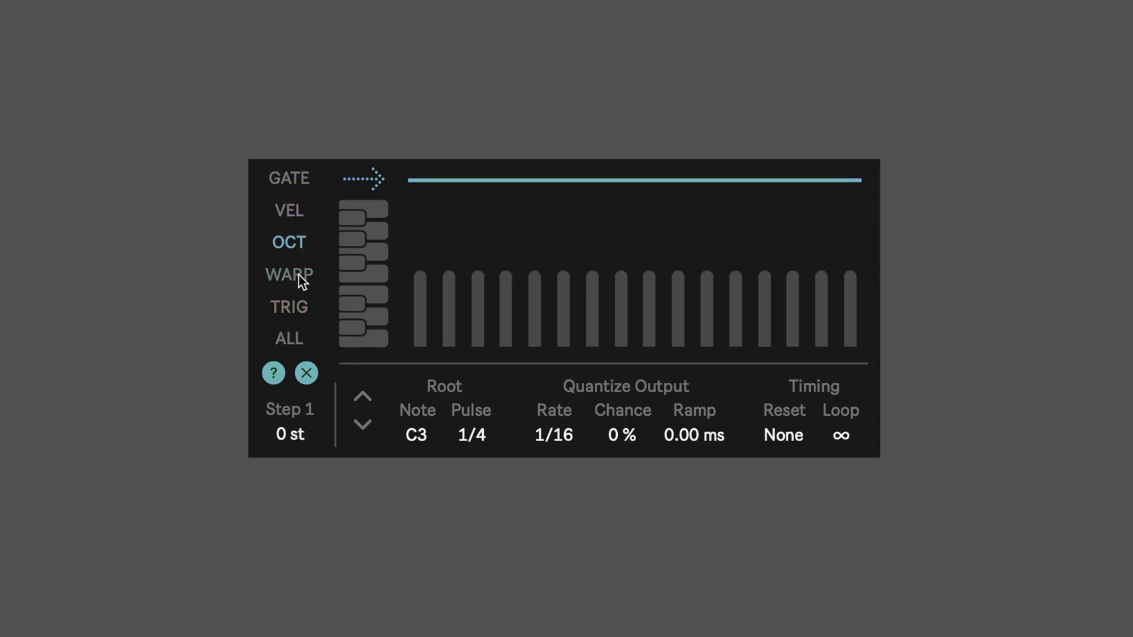
{"action": "left_click", "coordinate": [288, 338]}
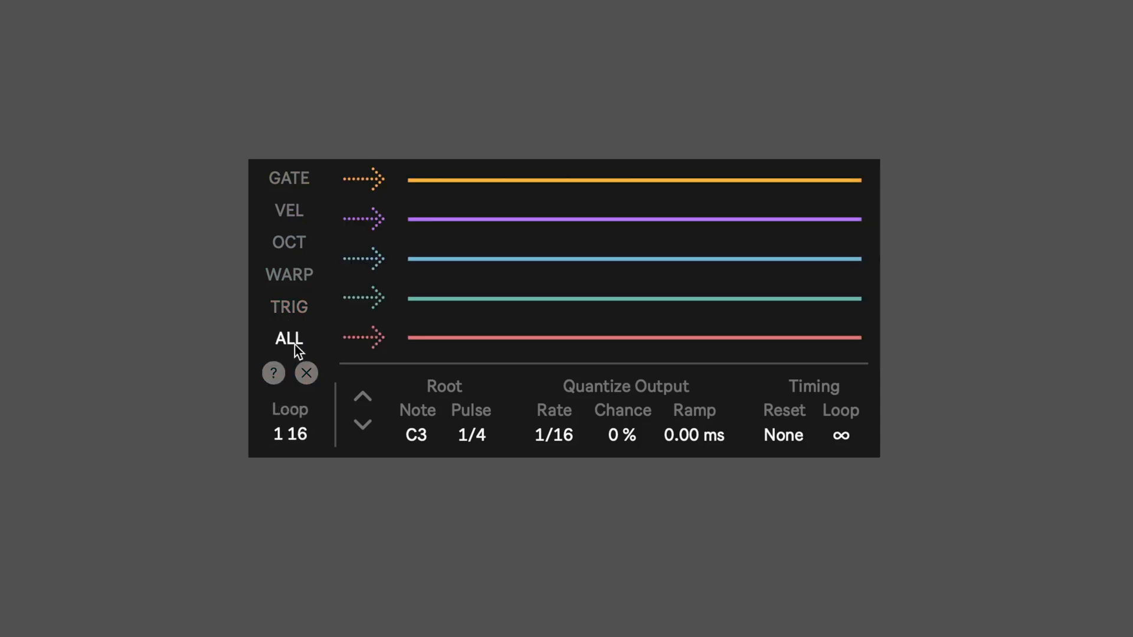
{"action": "mouse_move", "coordinate": [415, 177]}
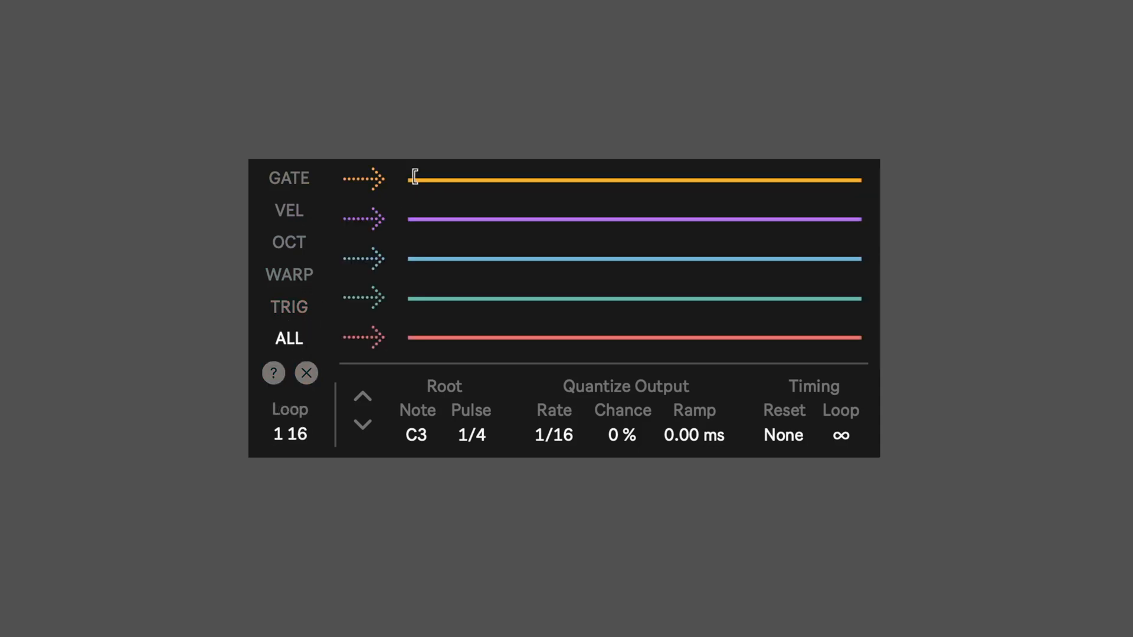
{"action": "left_click_drag", "start_coordinate": [860, 178], "coordinate": [637, 180]}
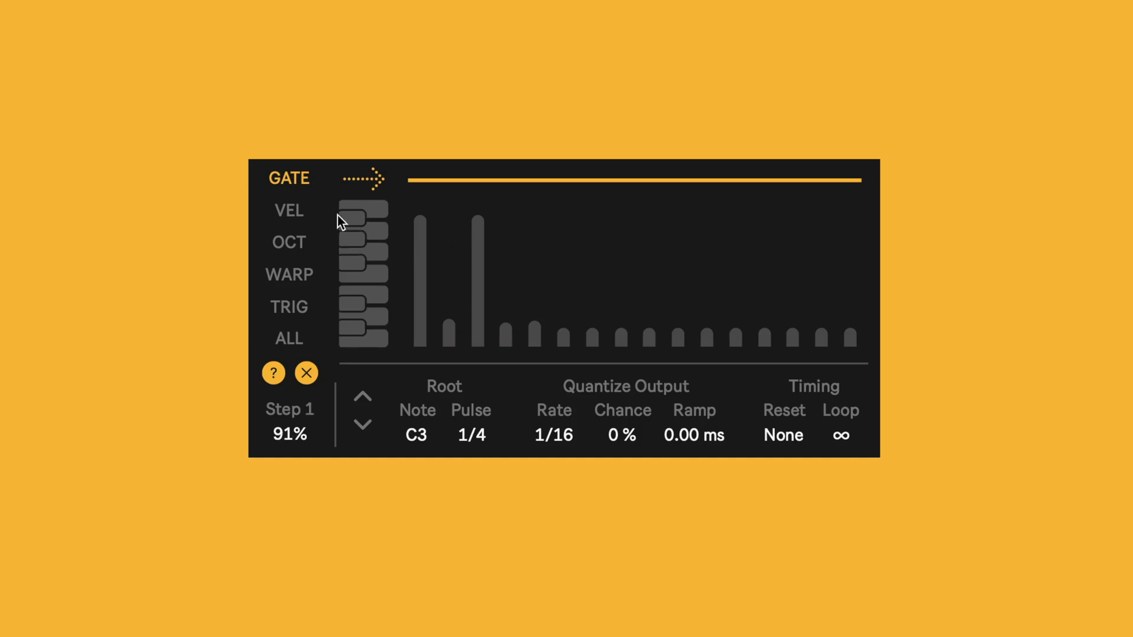
Step: Switch to the velocity lane for editing
{"action": "left_click", "coordinate": [287, 210]}
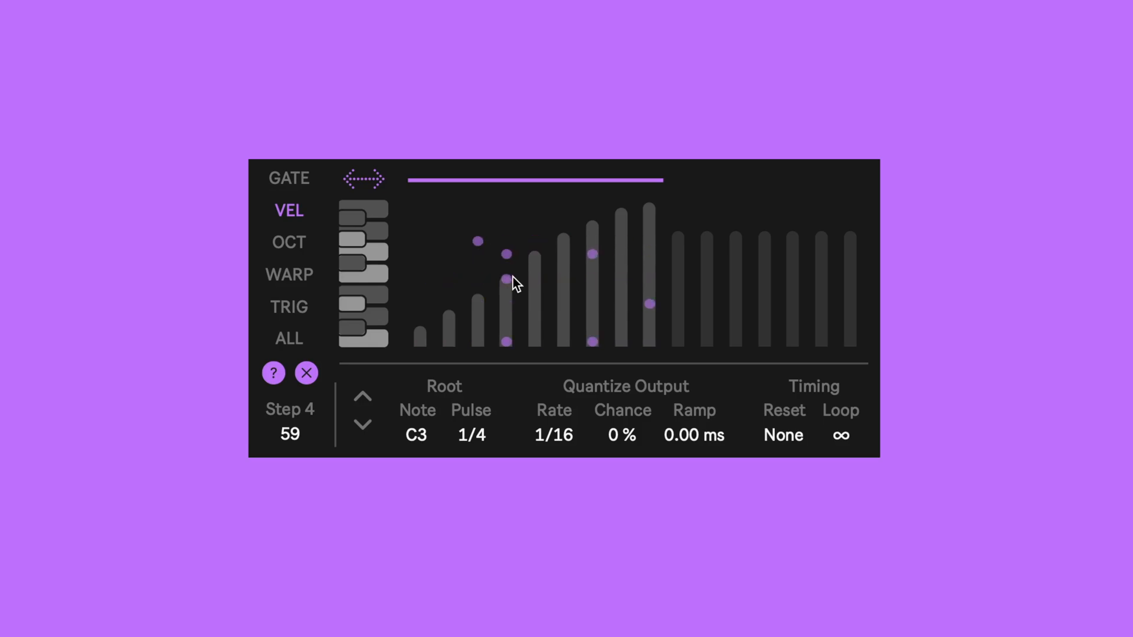
Step: On the OCT lane, raise step 1's octave and lower steps 3 and 4
{"action": "left_click", "coordinate": [289, 242]}
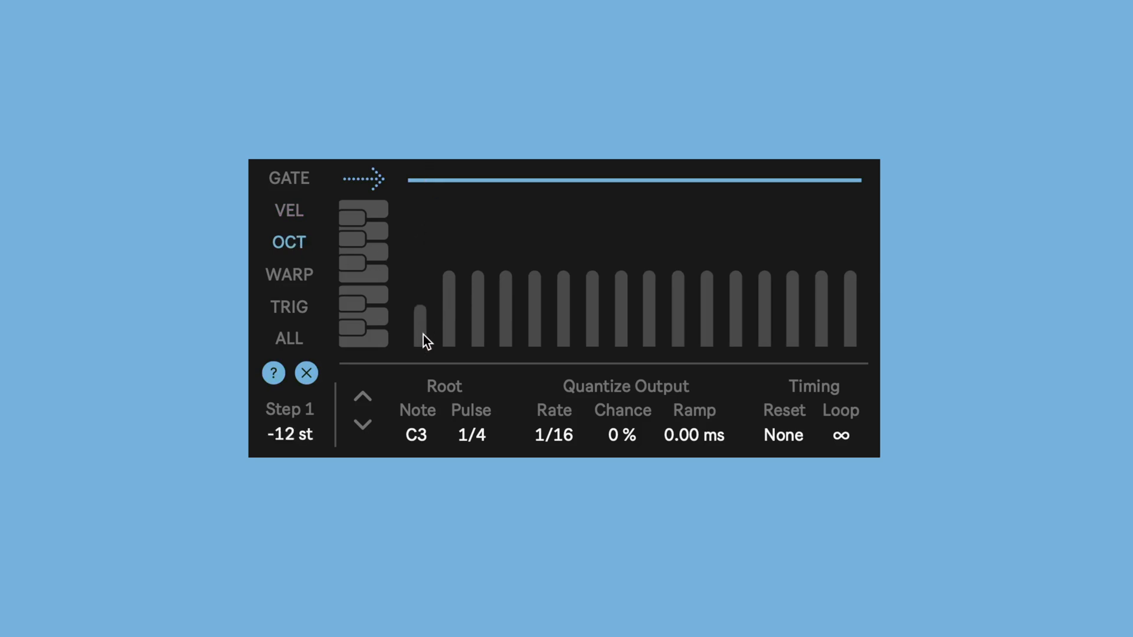
{"action": "left_click_drag", "start_coordinate": [421, 325], "coordinate": [420, 278]}
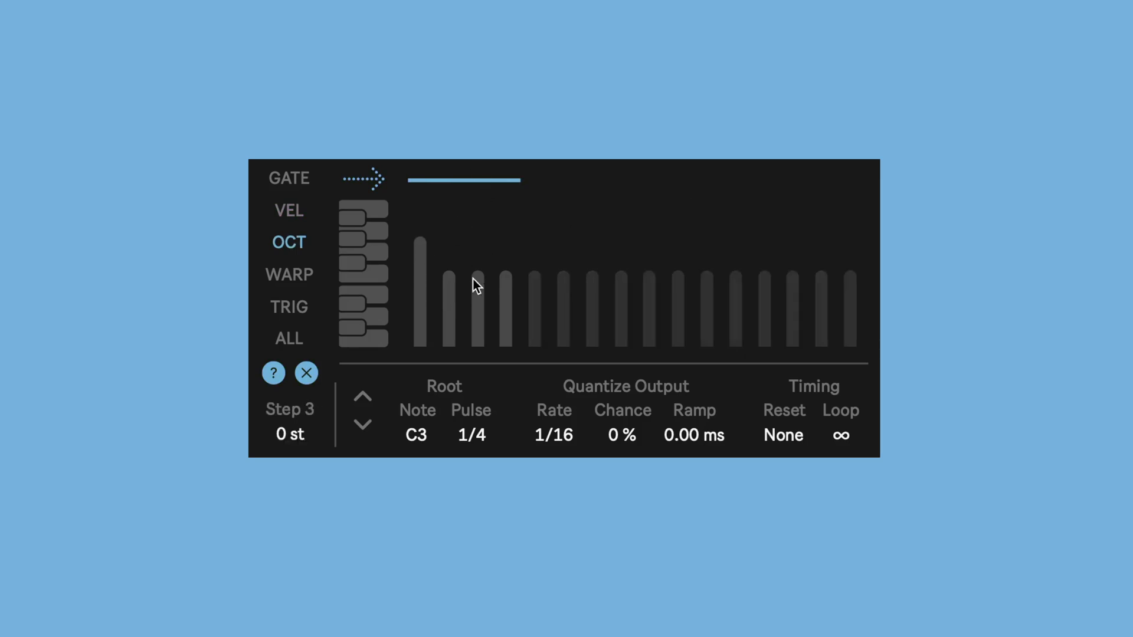
{"action": "left_click_drag", "start_coordinate": [477, 278], "coordinate": [480, 311]}
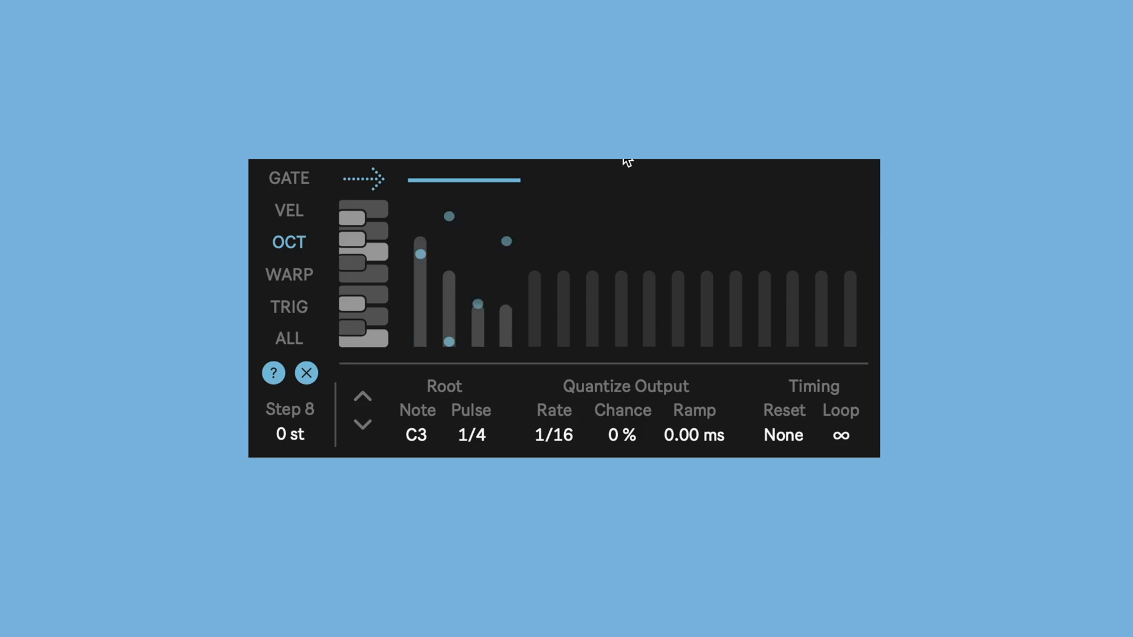
Step: Draw a rising WARP ramp from 0.41x at step one to full height by step eight
{"action": "left_click", "coordinate": [289, 275]}
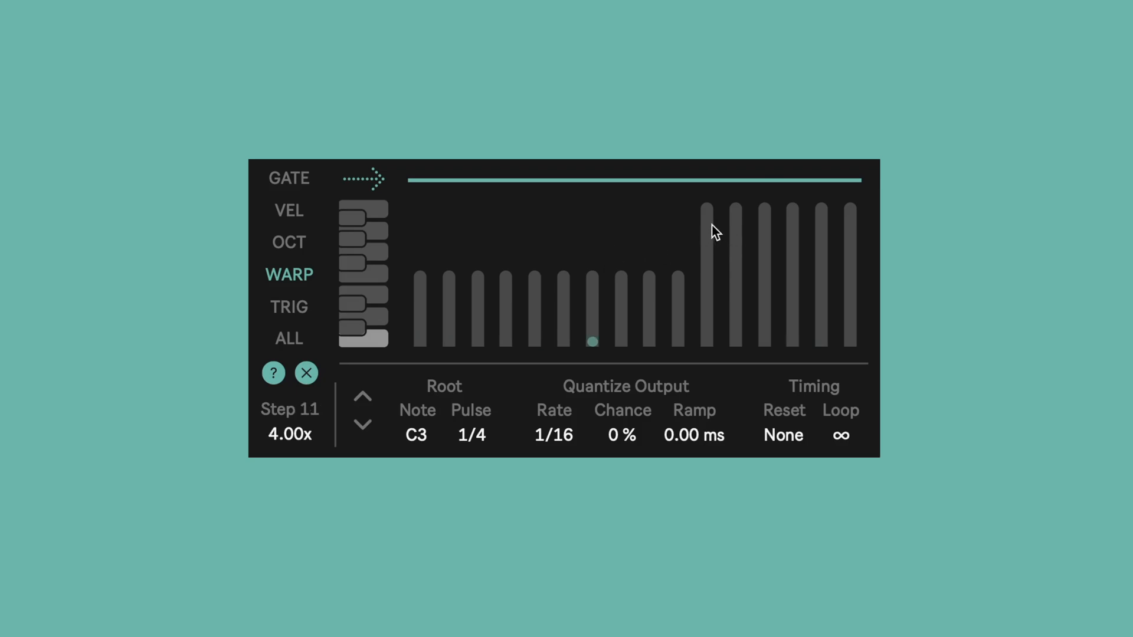
{"action": "left_click", "coordinate": [362, 424]}
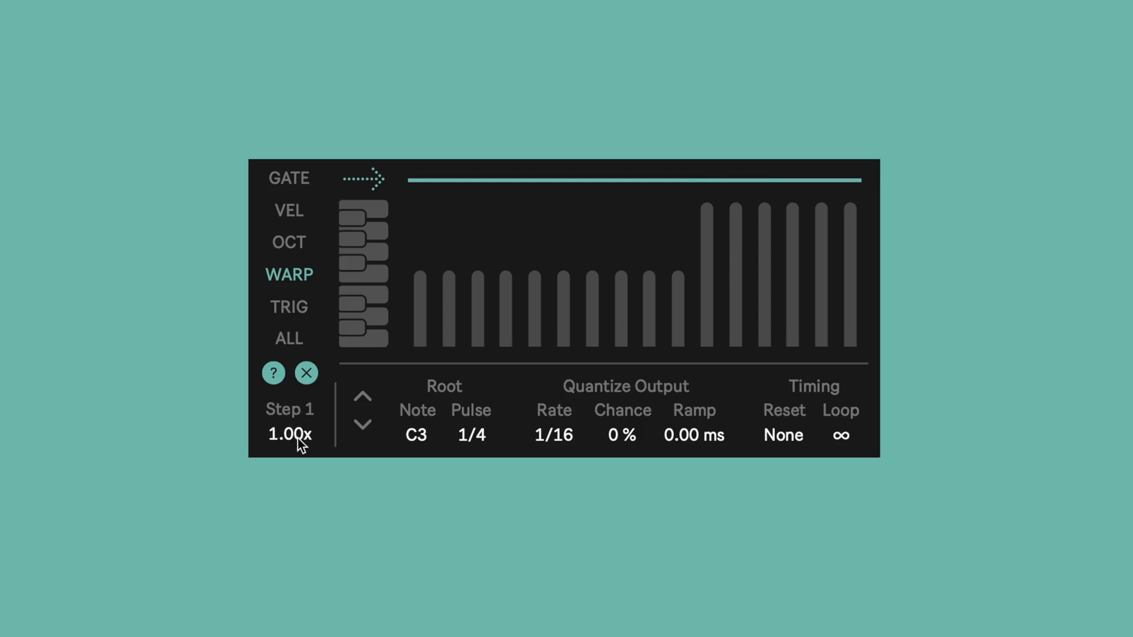
{"action": "mouse_move", "coordinate": [304, 428]}
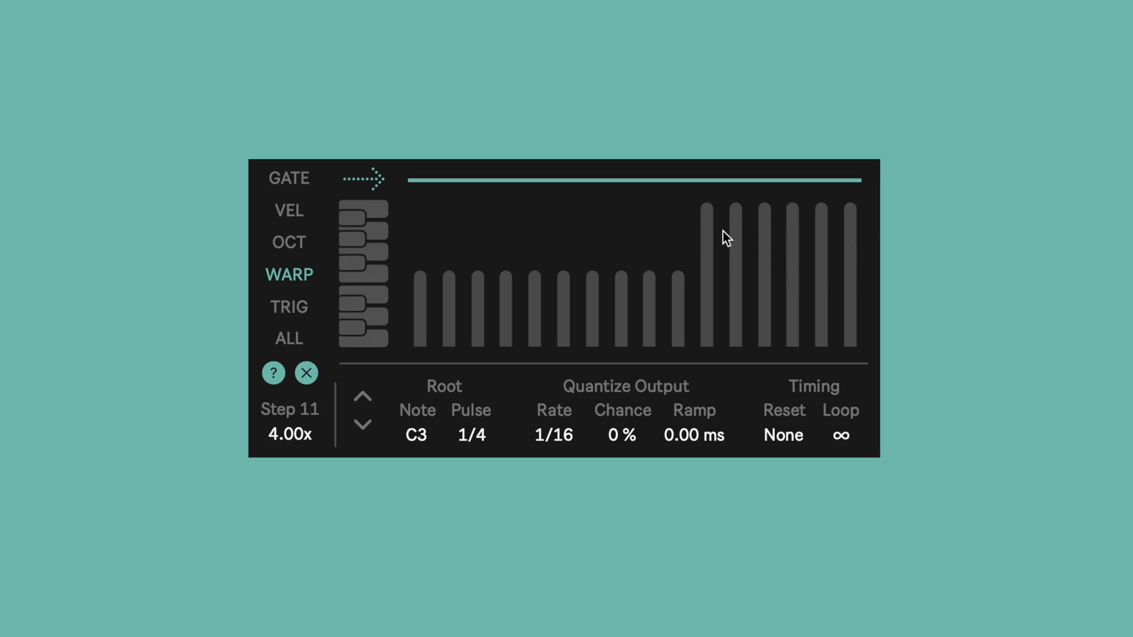
{"action": "mouse_move", "coordinate": [708, 238]}
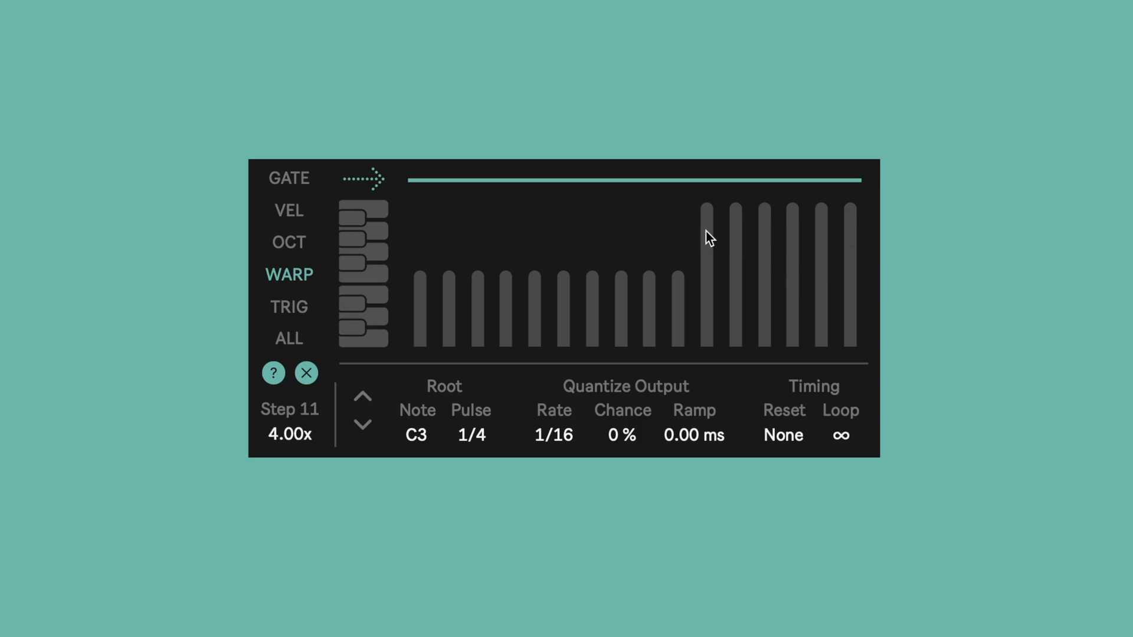
{"action": "mouse_move", "coordinate": [713, 218]}
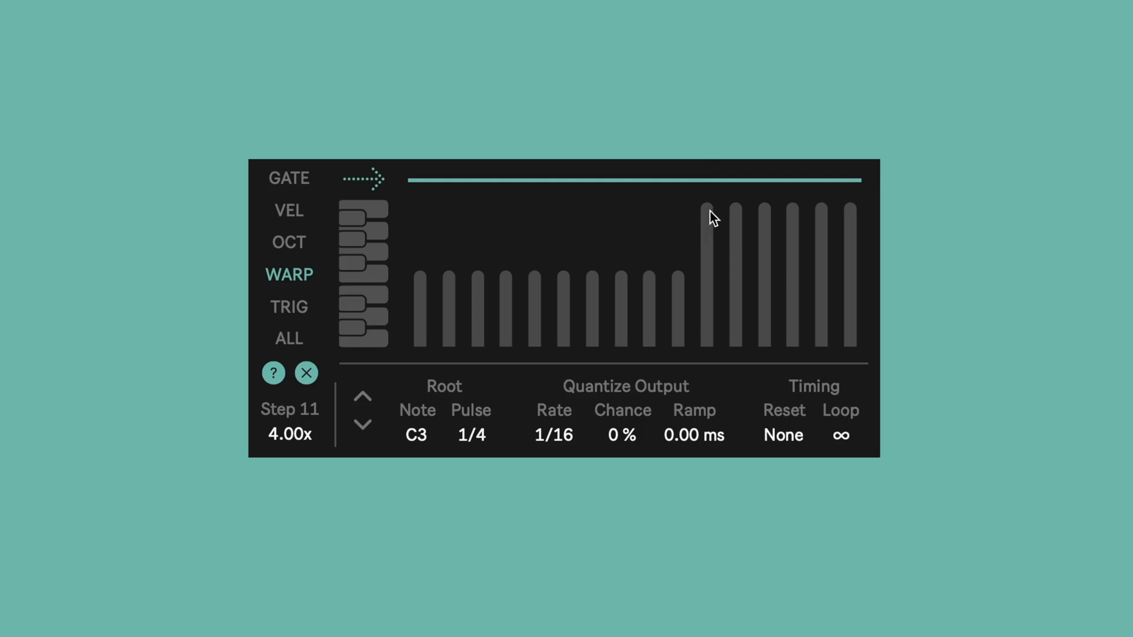
{"action": "left_click_drag", "start_coordinate": [708, 216], "coordinate": [708, 249]}
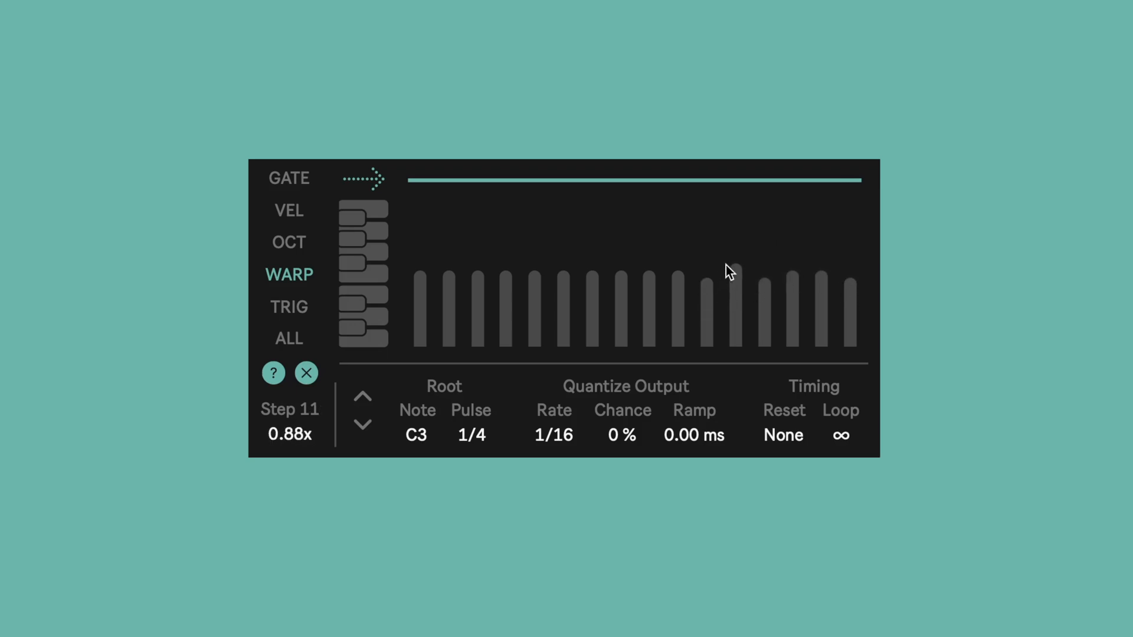
{"action": "left_click_drag", "start_coordinate": [736, 271], "coordinate": [851, 209]}
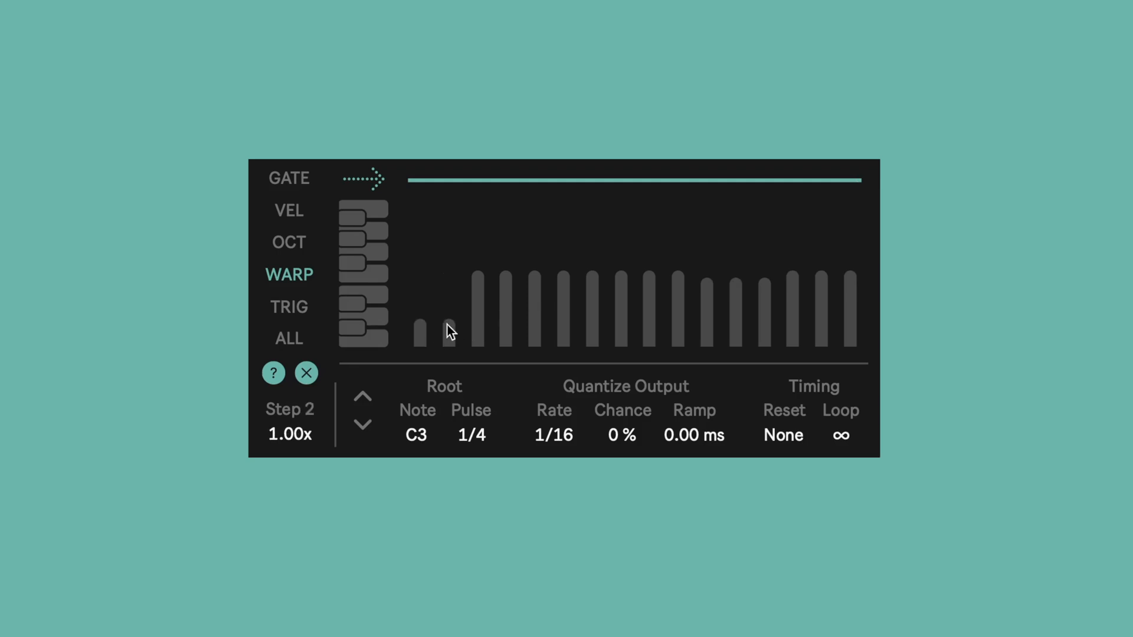
{"action": "left_click_drag", "start_coordinate": [448, 332], "coordinate": [591, 269]}
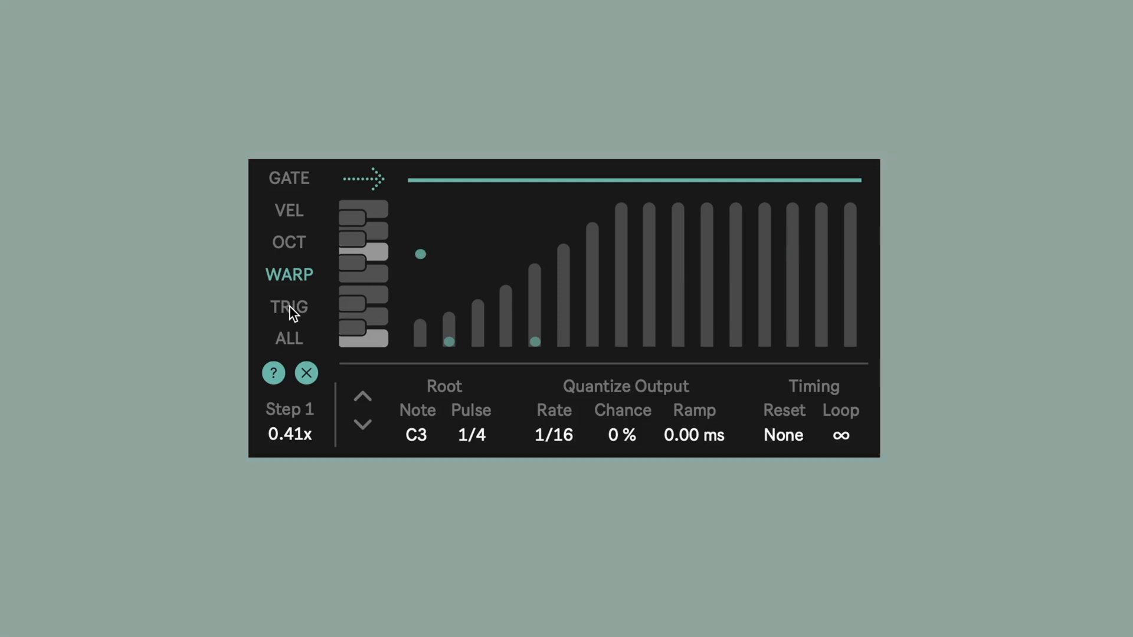
Step: Show the TRIG lane and drag the step 3, 4 and 8 triggers down to 0%
{"action": "left_click", "coordinate": [288, 306]}
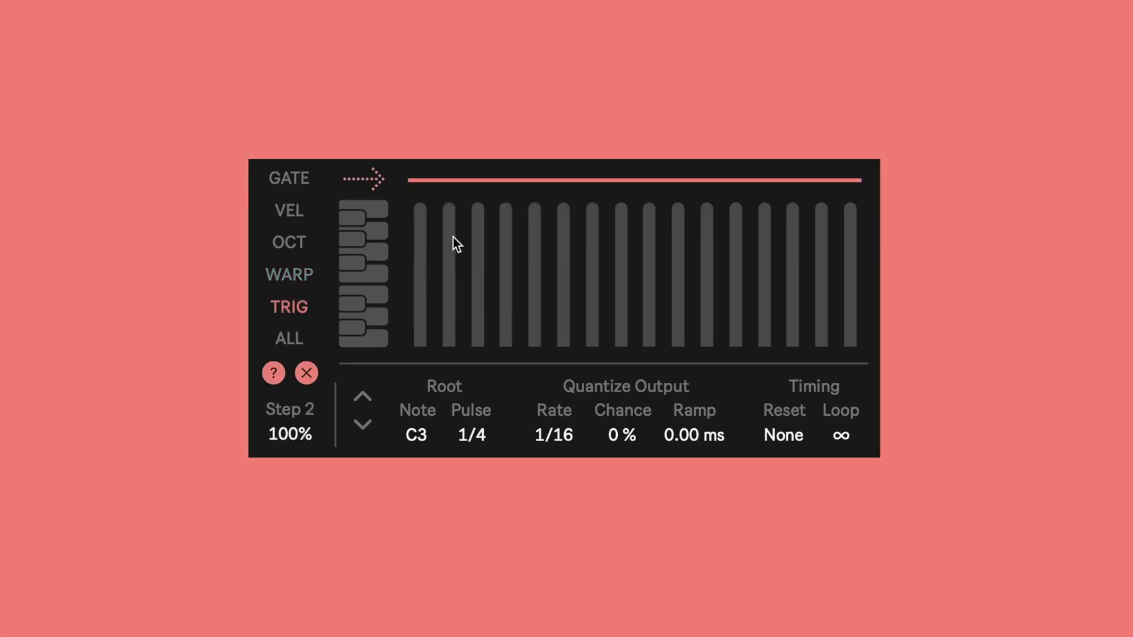
{"action": "left_click_drag", "start_coordinate": [447, 238], "coordinate": [744, 275]}
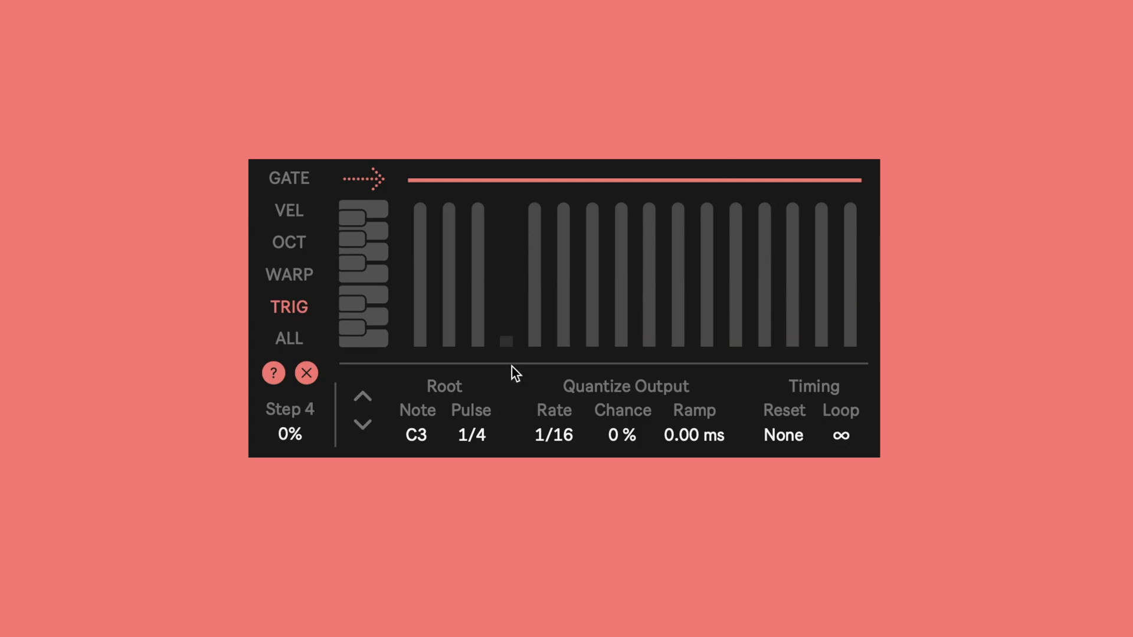
{"action": "mouse_move", "coordinate": [495, 288]}
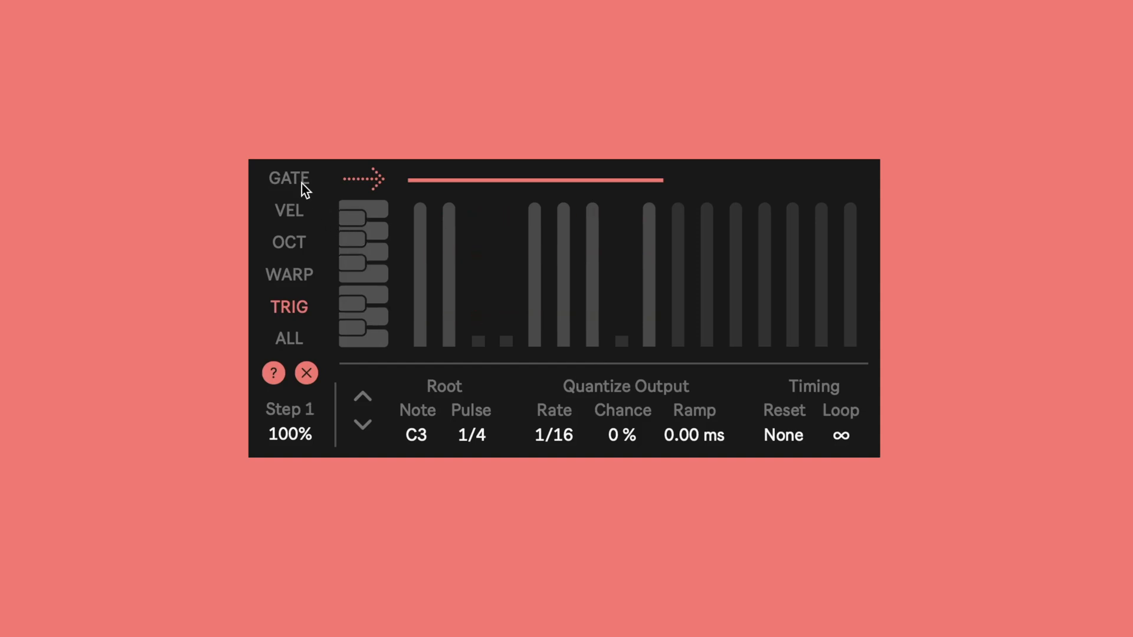
Step: Show the GATE lane and return to the Root, Quantize Output and Timing page
{"action": "left_click", "coordinate": [288, 178]}
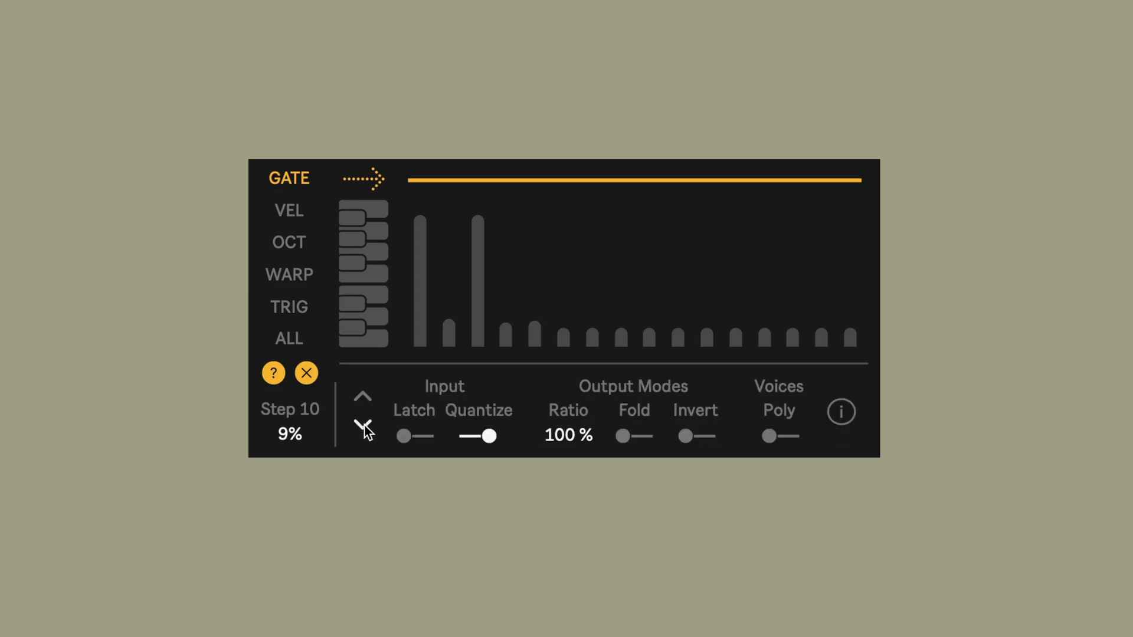
{"action": "left_click", "coordinate": [363, 397]}
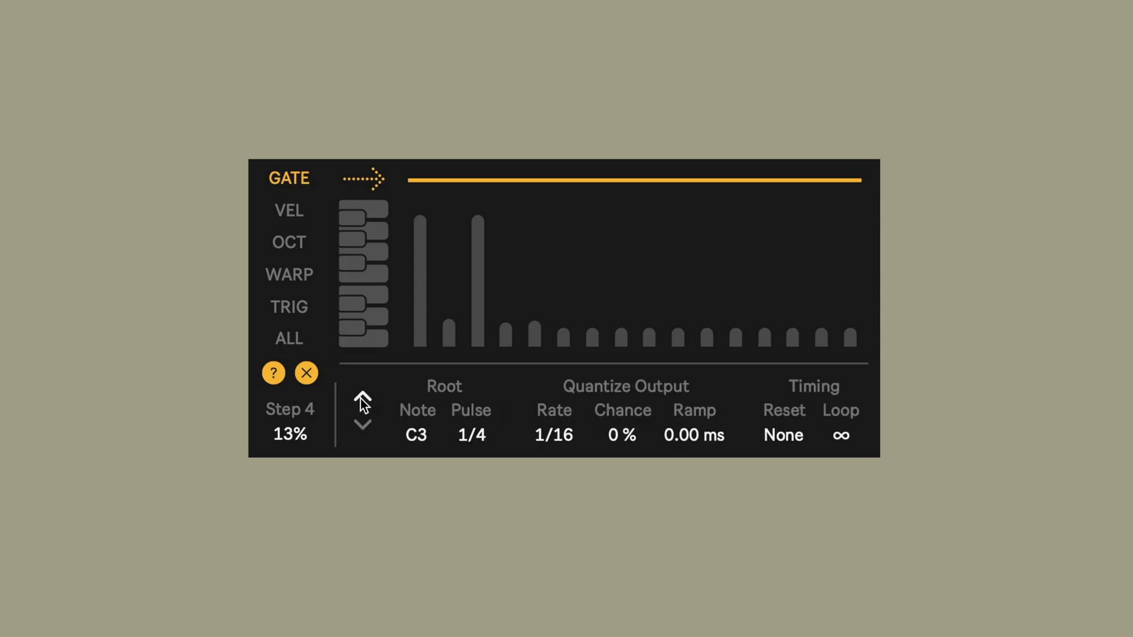
{"action": "mouse_move", "coordinate": [495, 412]}
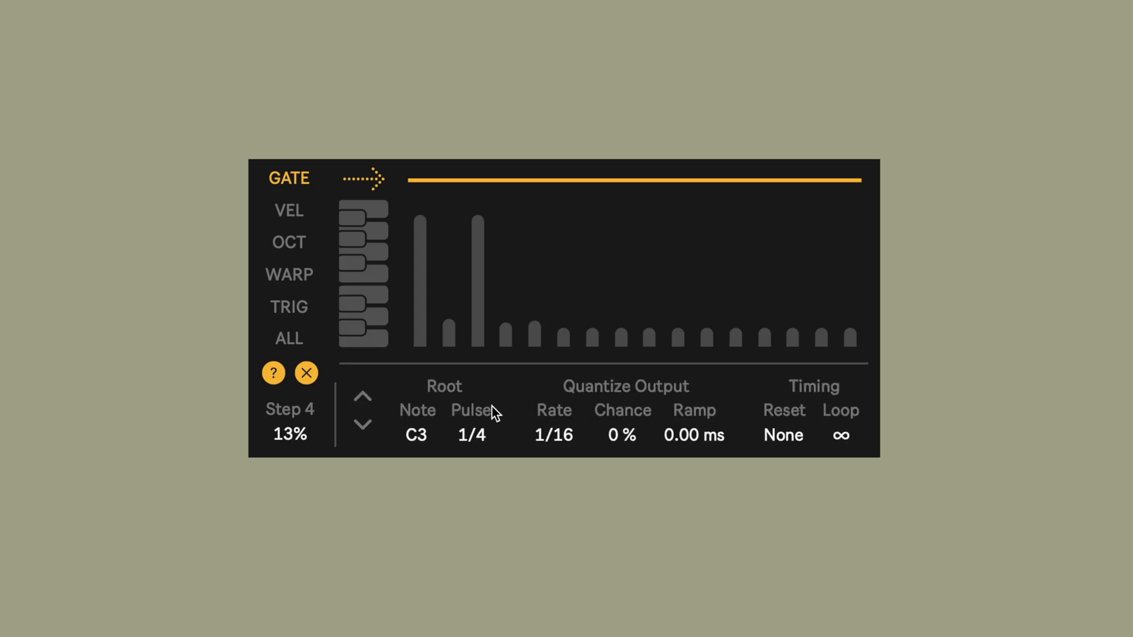
{"action": "mouse_move", "coordinate": [575, 421]}
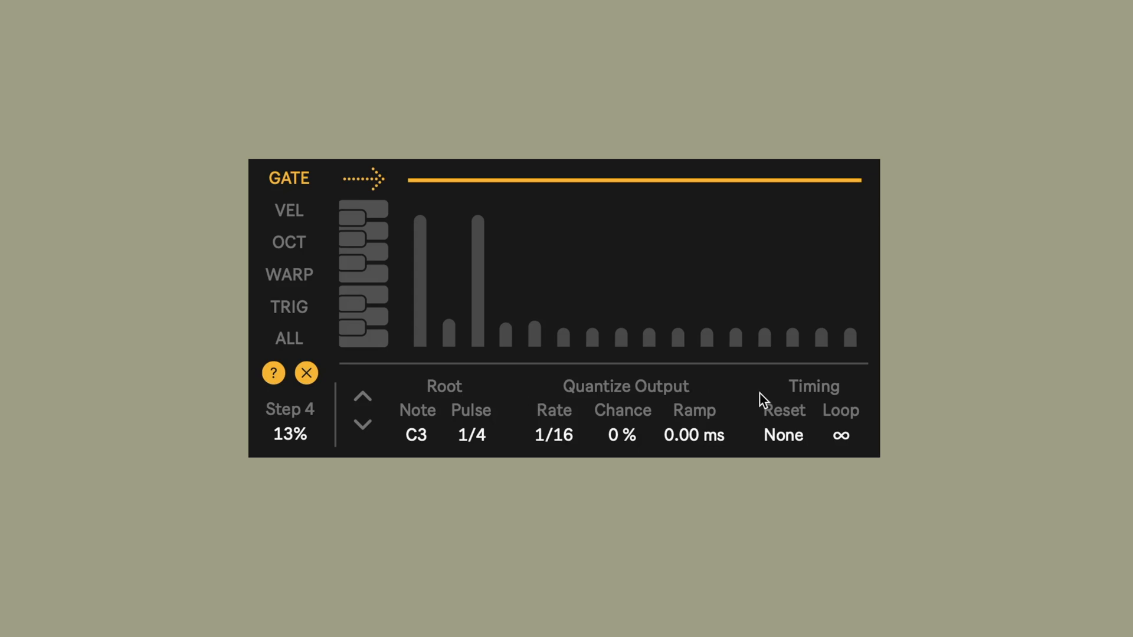
{"action": "mouse_move", "coordinate": [592, 389]}
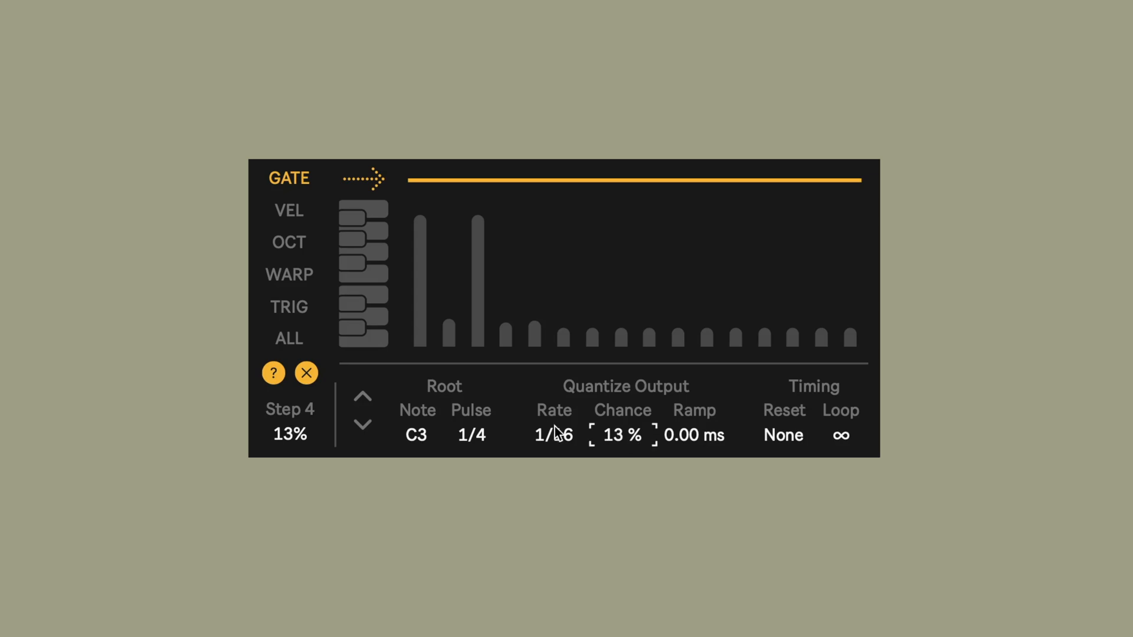
{"action": "mouse_move", "coordinate": [558, 439]}
{"action": "type", "text": "100"}
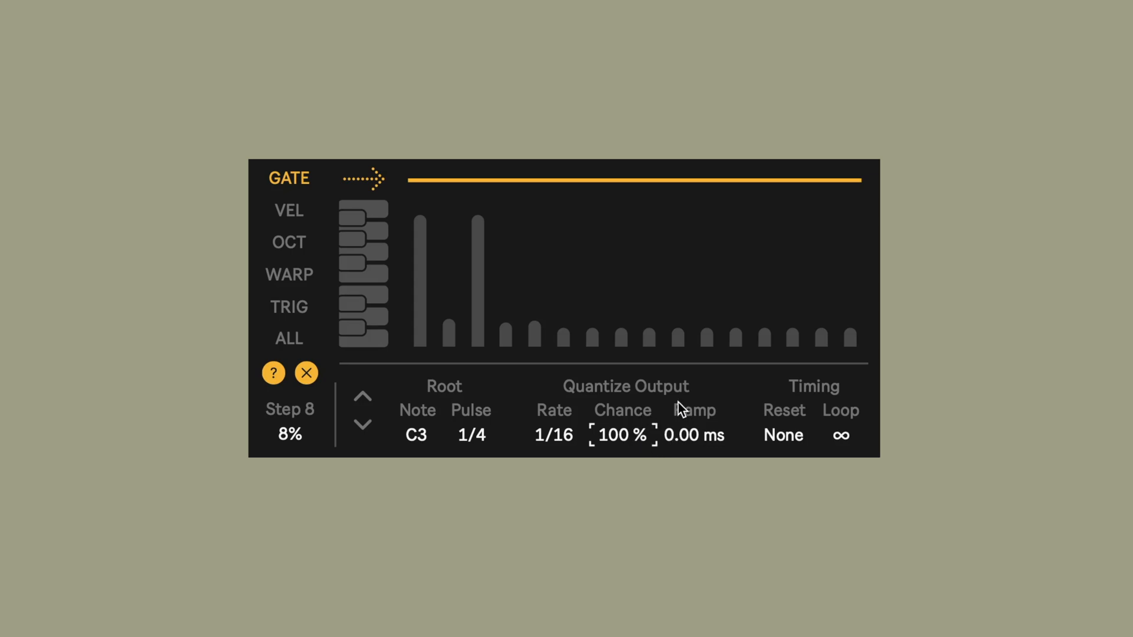
{"action": "mouse_move", "coordinate": [685, 410]}
{"action": "type", "text": "78"}
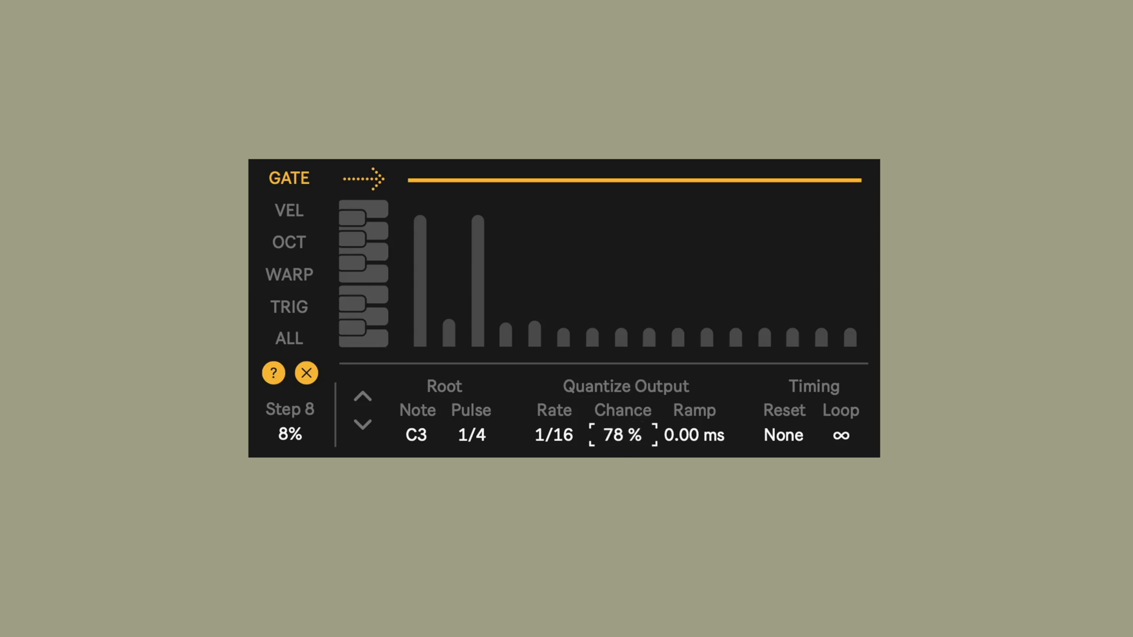
Step: Settle the quantize Chance at 90% and lengthen the gate on step 15
{"action": "left_click_drag", "start_coordinate": [621, 435], "coordinate": [621, 419]}
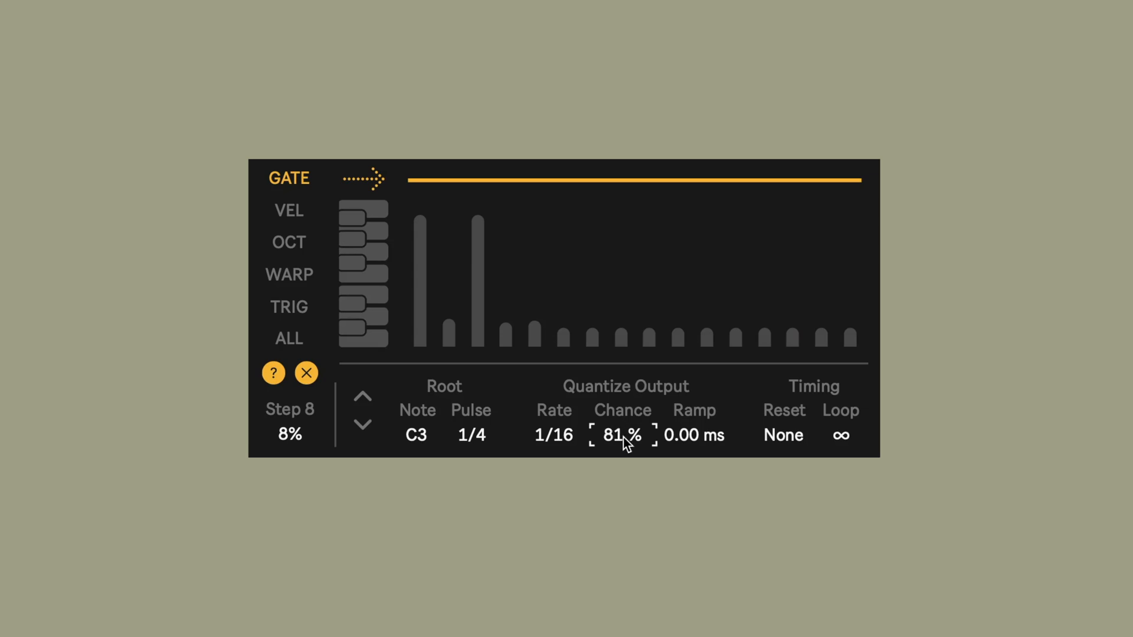
{"action": "left_click_drag", "start_coordinate": [621, 435], "coordinate": [622, 426]}
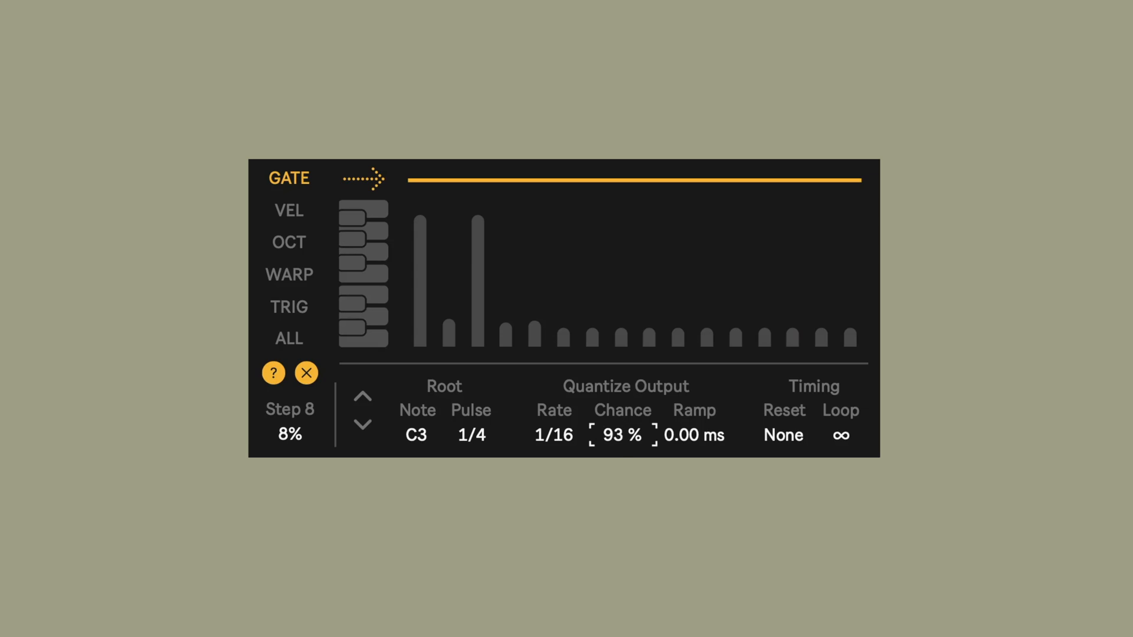
{"action": "left_click_drag", "start_coordinate": [621, 435], "coordinate": [621, 448]}
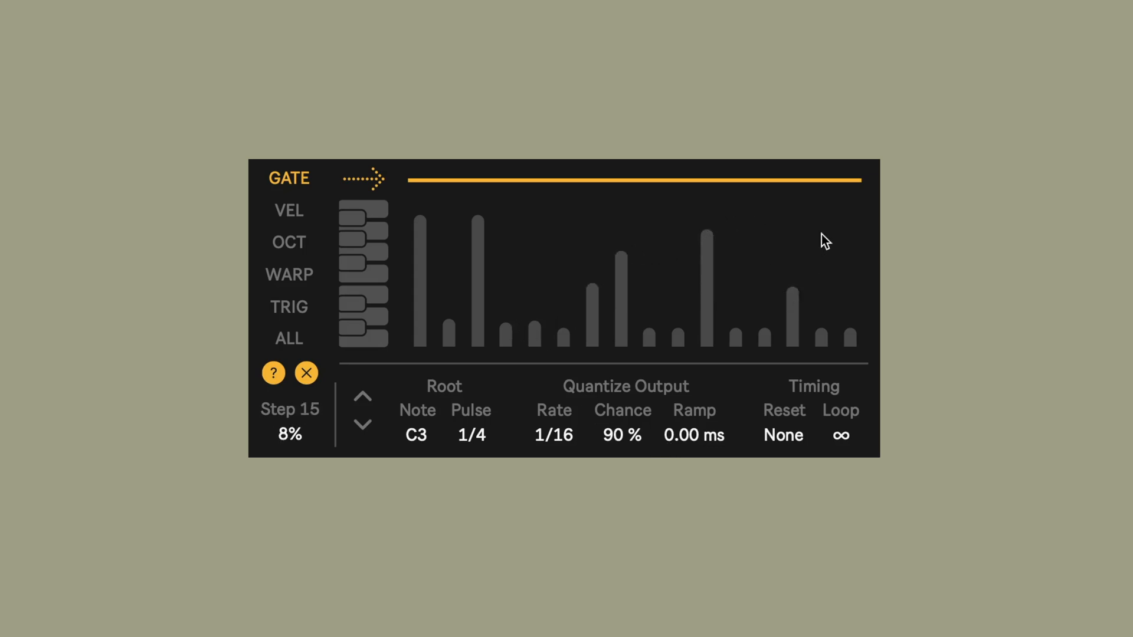
{"action": "left_click_drag", "start_coordinate": [822, 336], "coordinate": [821, 231]}
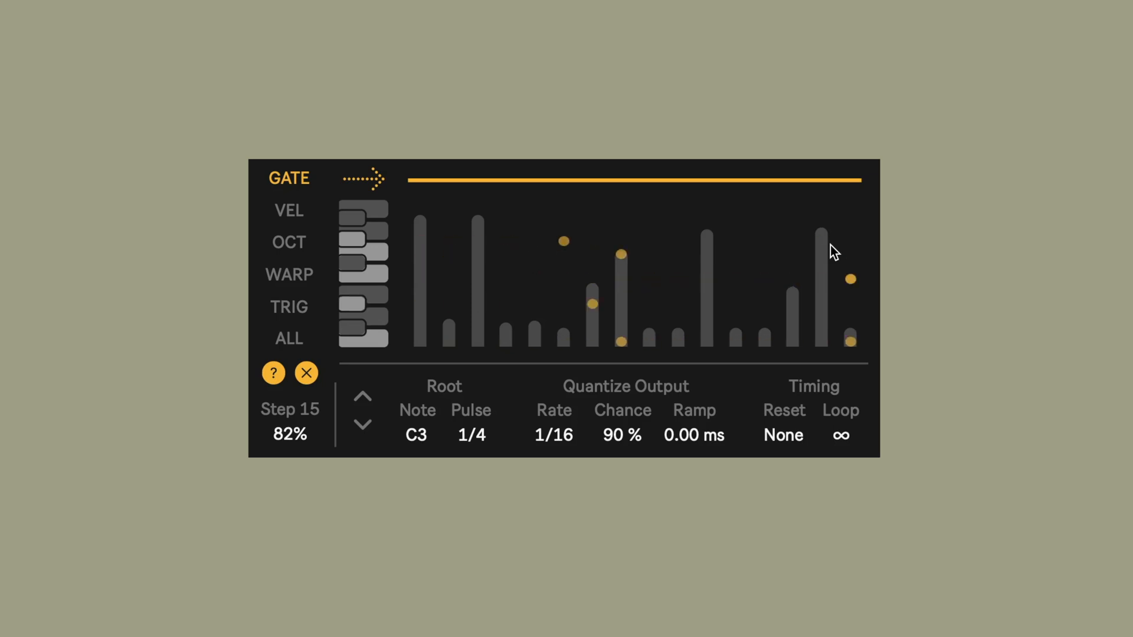
{"action": "left_click", "coordinate": [362, 425]}
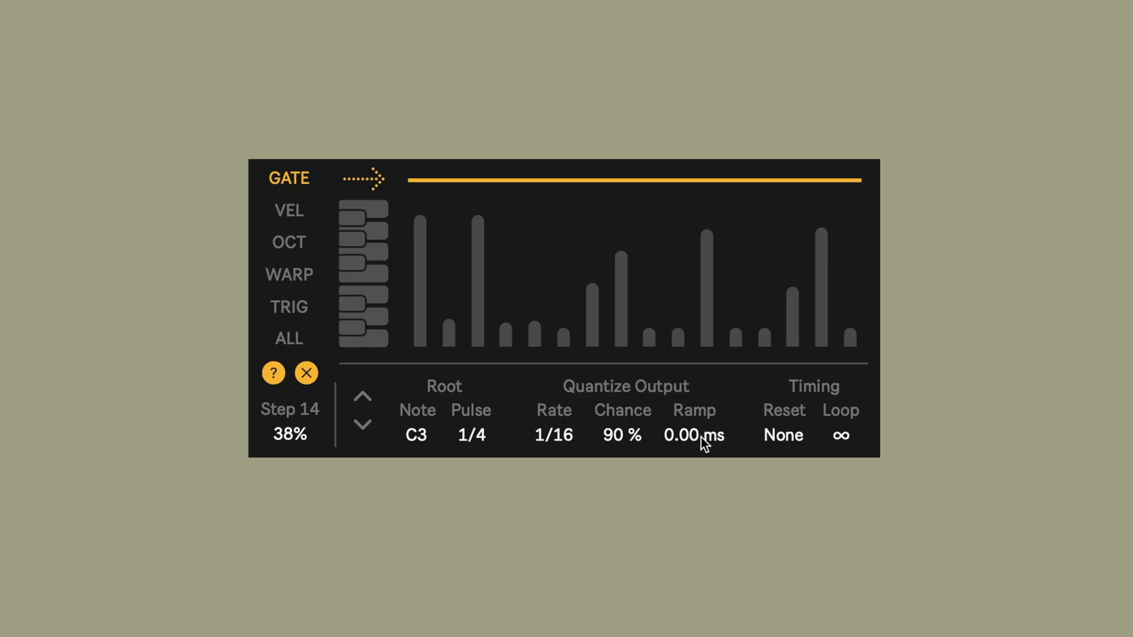
Step: Drag the output Ramp time up to 5.03 s
{"action": "left_click_drag", "start_coordinate": [694, 435], "coordinate": [607, 444]}
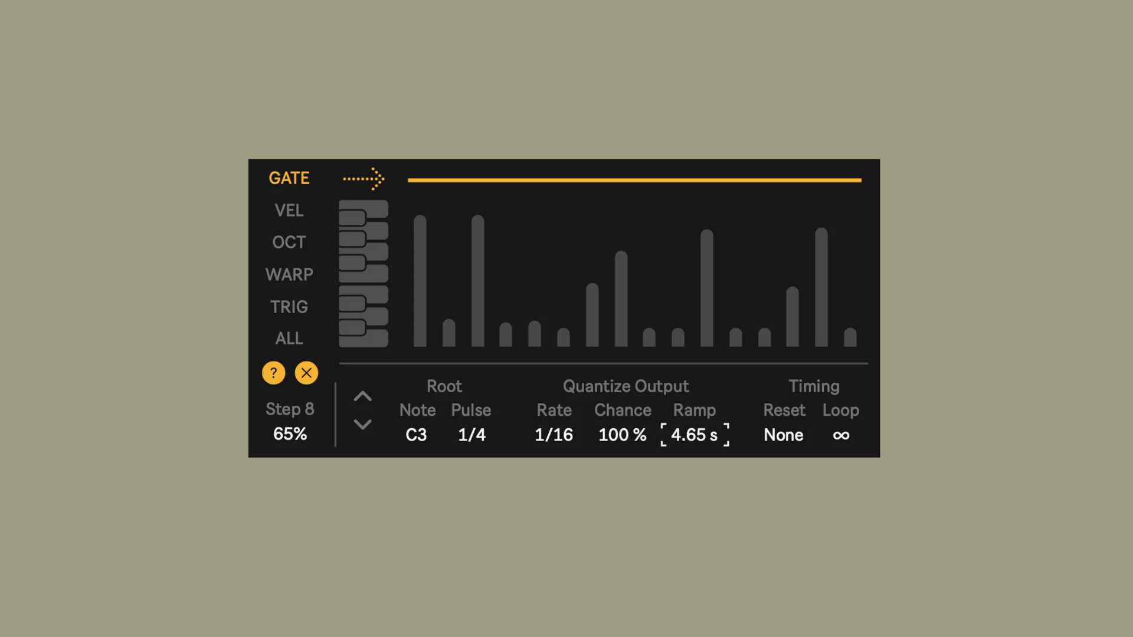
{"action": "left_click_drag", "start_coordinate": [694, 435], "coordinate": [695, 426]}
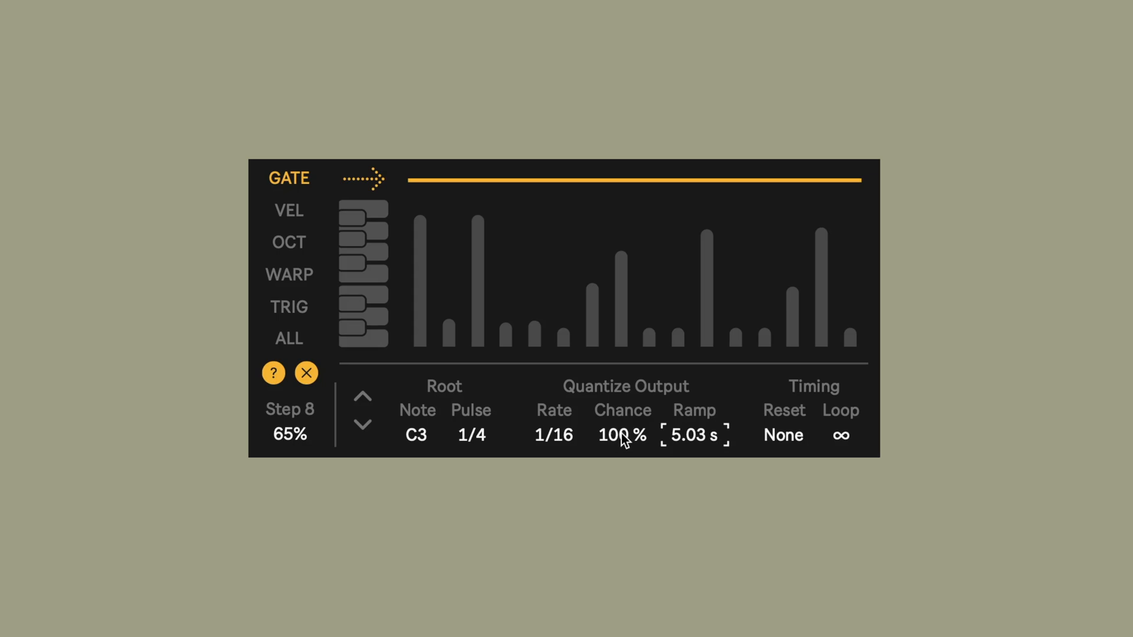
{"action": "mouse_move", "coordinate": [667, 439]}
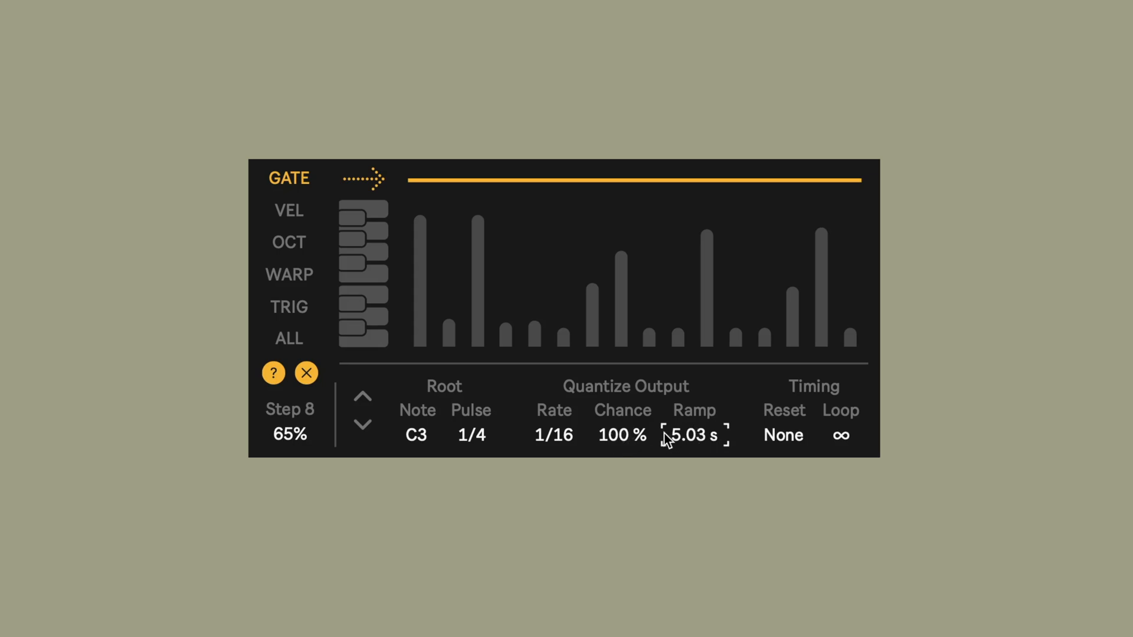
{"action": "mouse_move", "coordinate": [624, 452]}
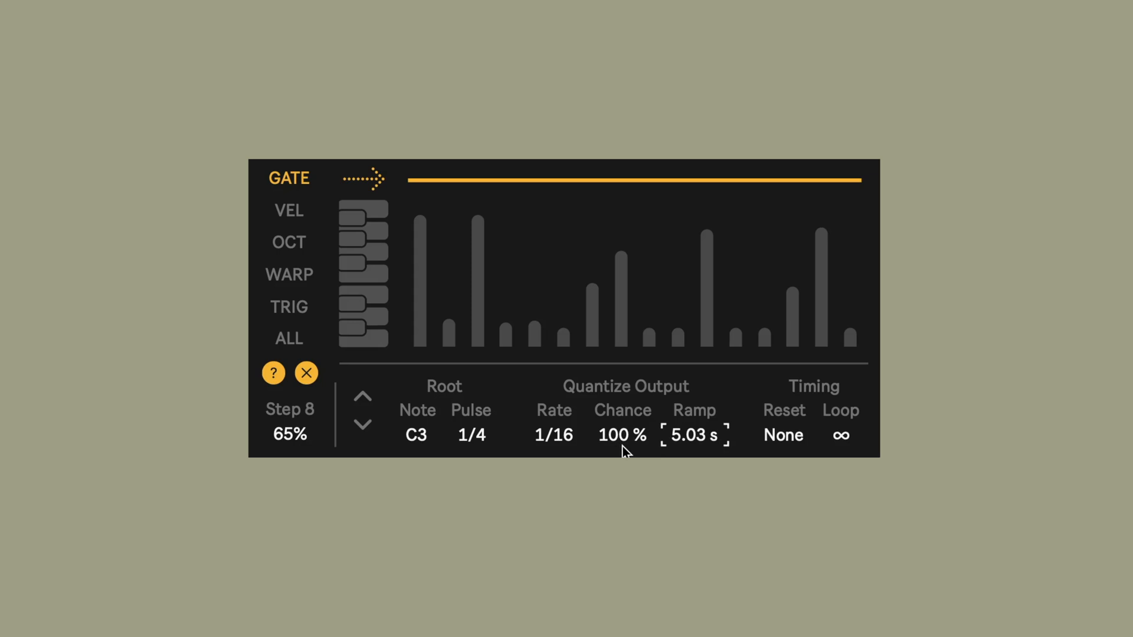
{"action": "mouse_move", "coordinate": [633, 405]}
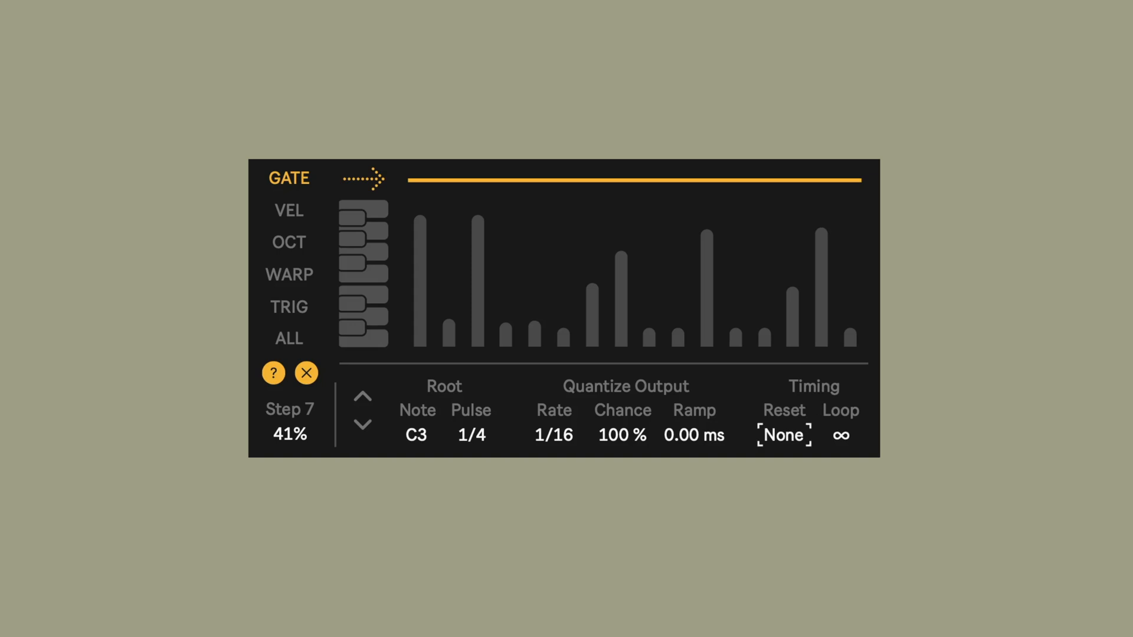
{"action": "mouse_move", "coordinate": [851, 425]}
{"action": "type", "text": "4"}
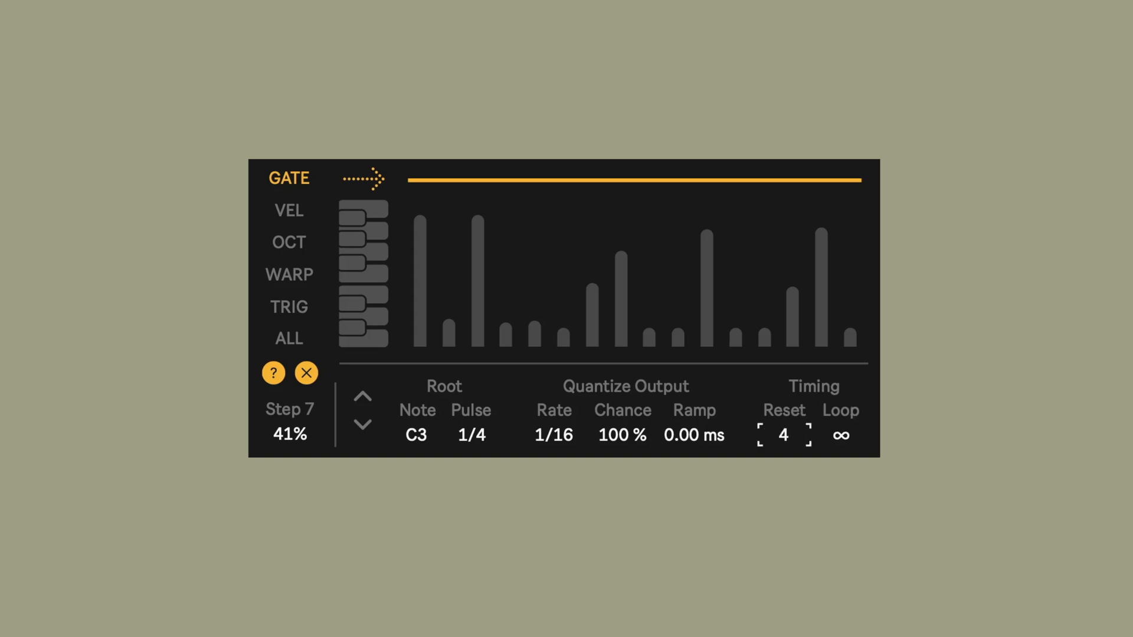
{"action": "mouse_move", "coordinate": [826, 393]}
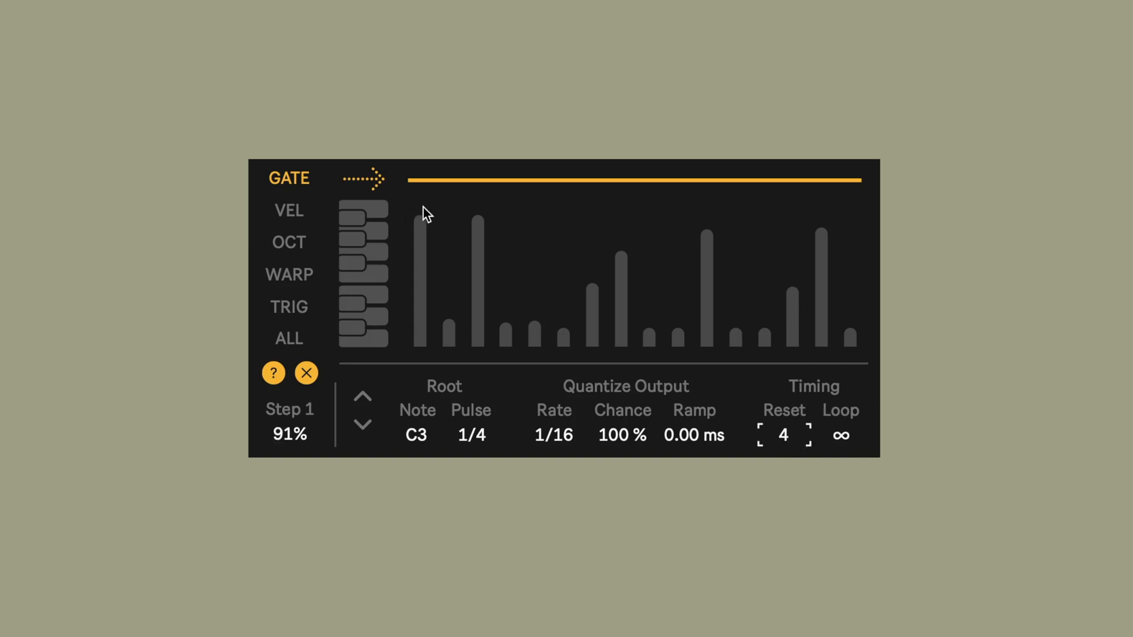
{"action": "left_click", "coordinate": [288, 210]}
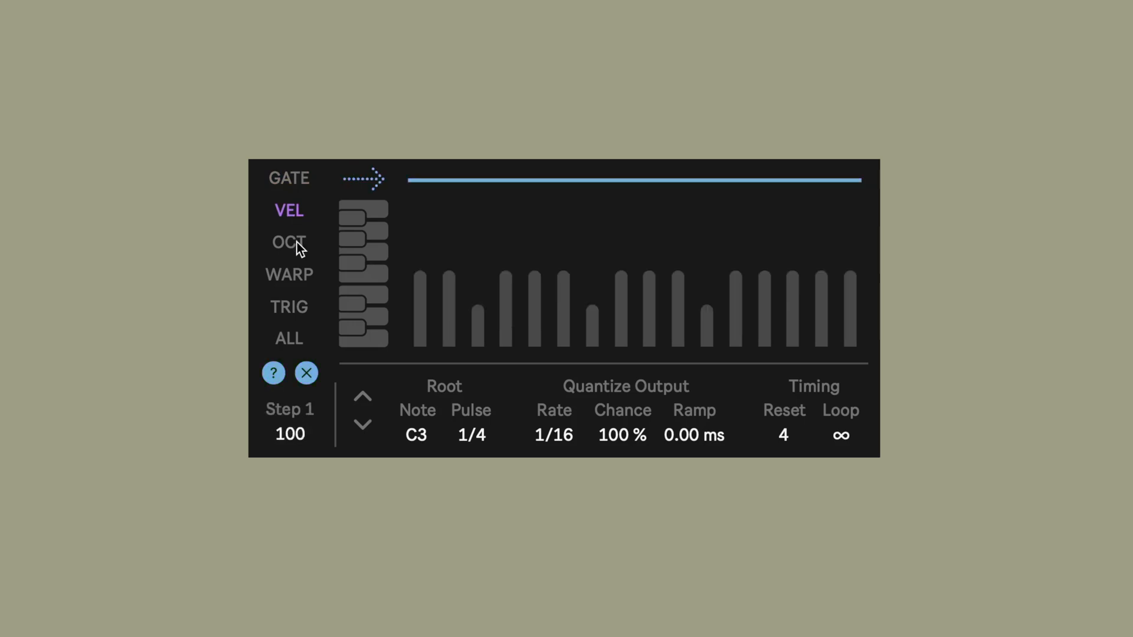
{"action": "left_click", "coordinate": [289, 179]}
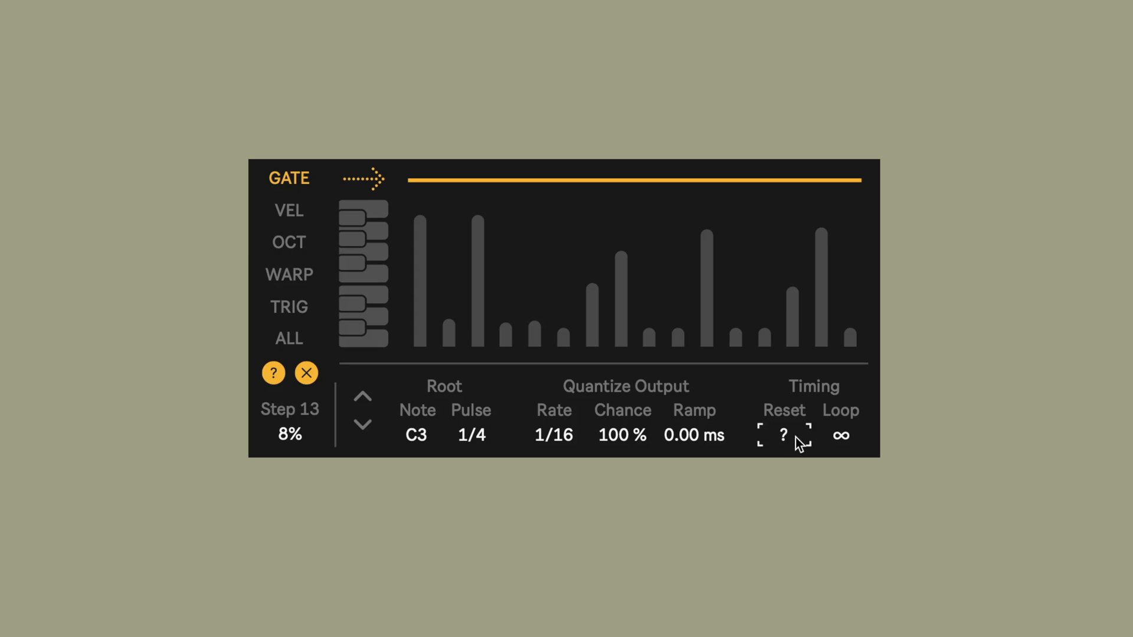
Step: Set Timing Reset to None, then show the Input, Output Modes and Voices page
{"action": "left_click", "coordinate": [783, 435]}
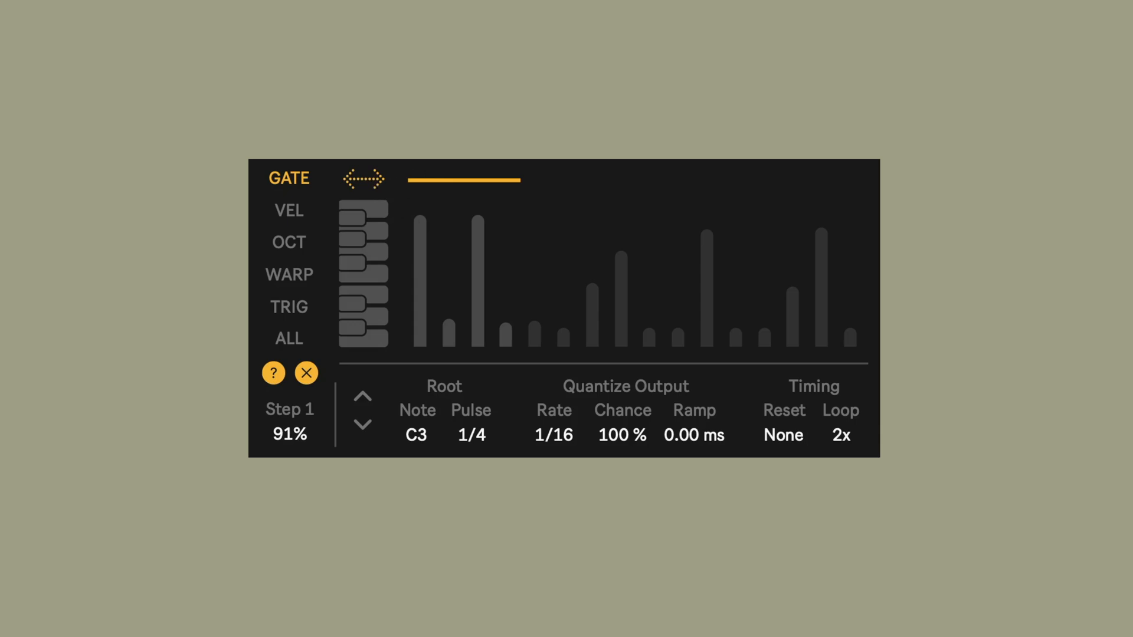
{"action": "left_click", "coordinate": [477, 341]}
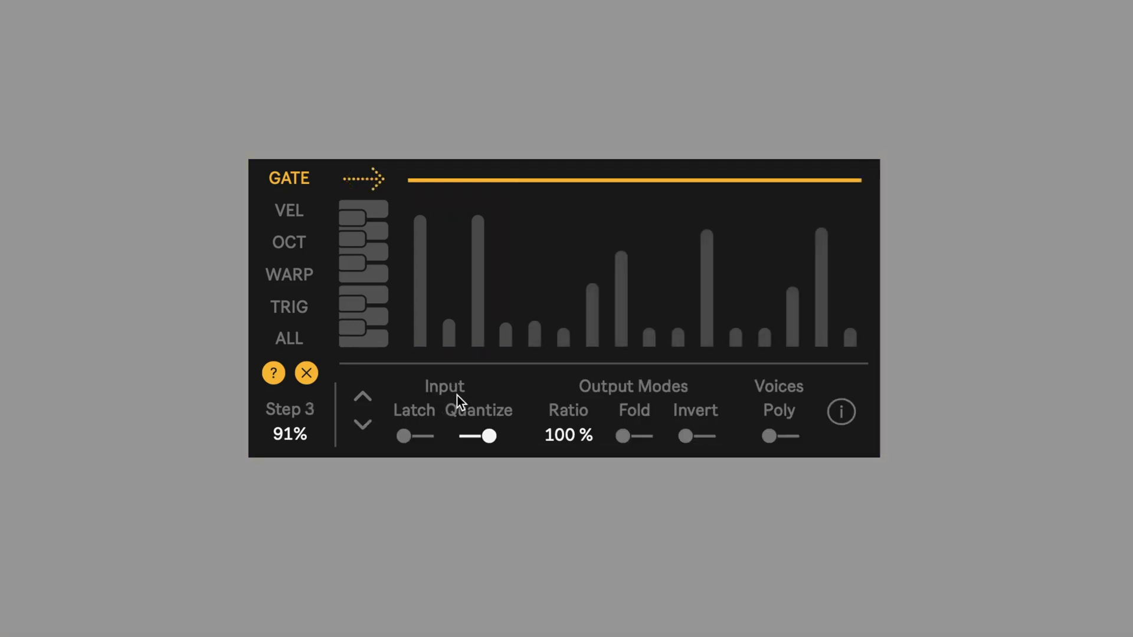
{"action": "mouse_move", "coordinate": [474, 396]}
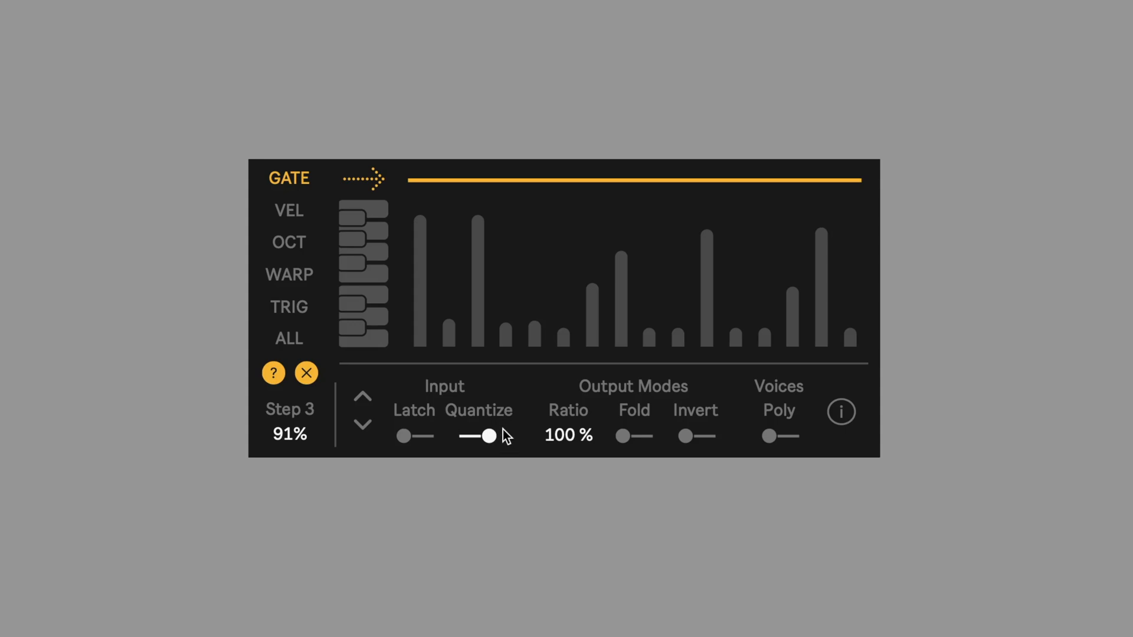
{"action": "mouse_move", "coordinate": [503, 439]}
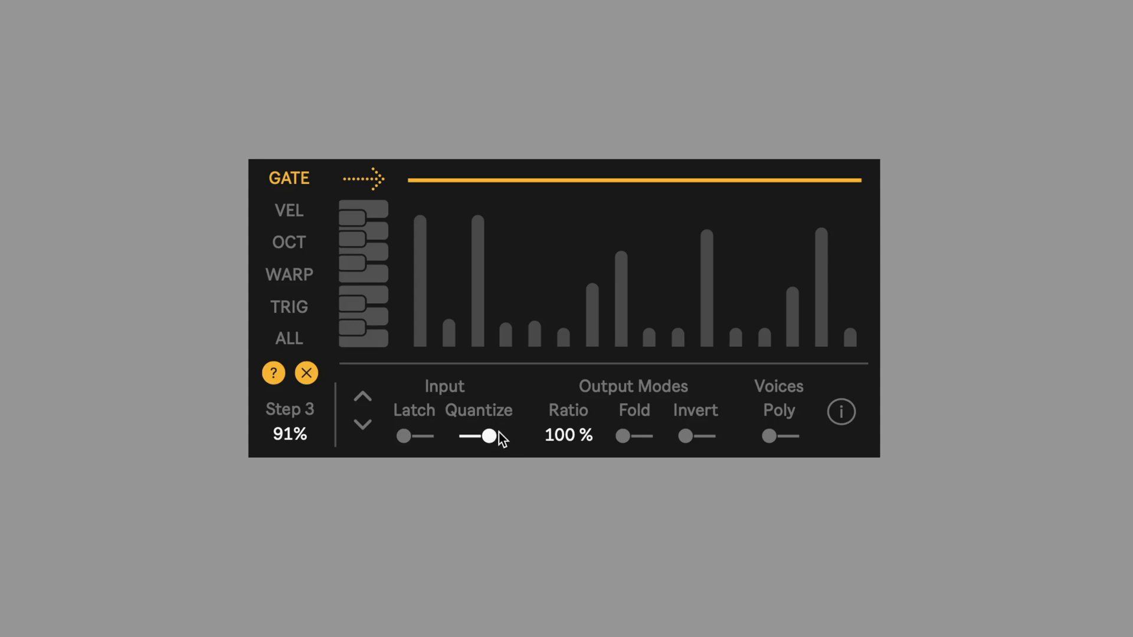
{"action": "mouse_move", "coordinate": [502, 439]}
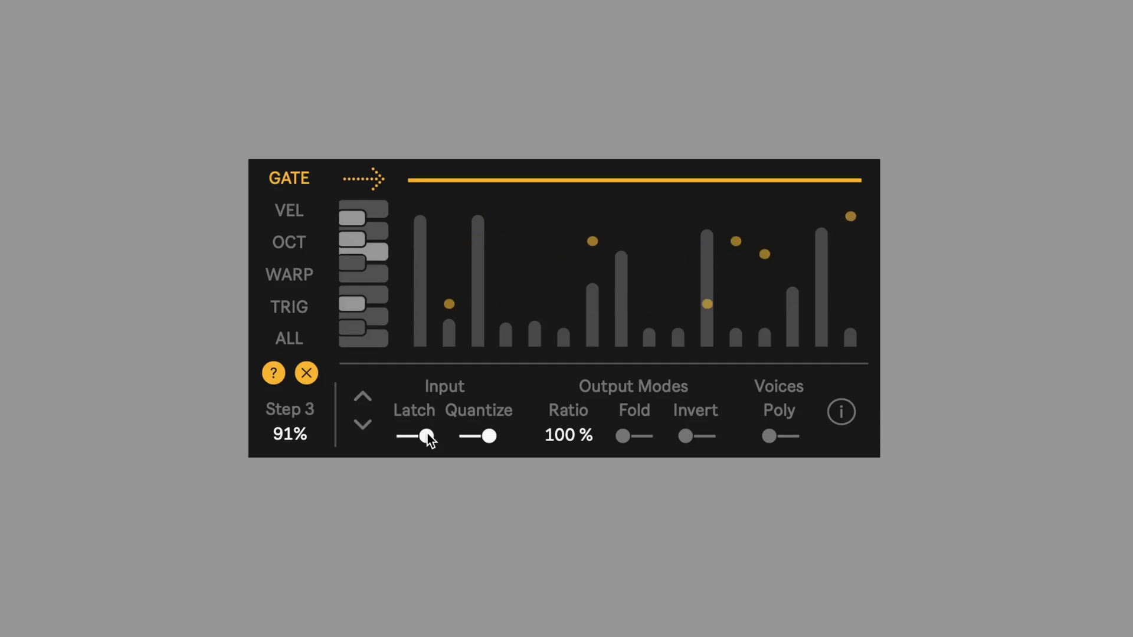
{"action": "left_click", "coordinate": [289, 242]}
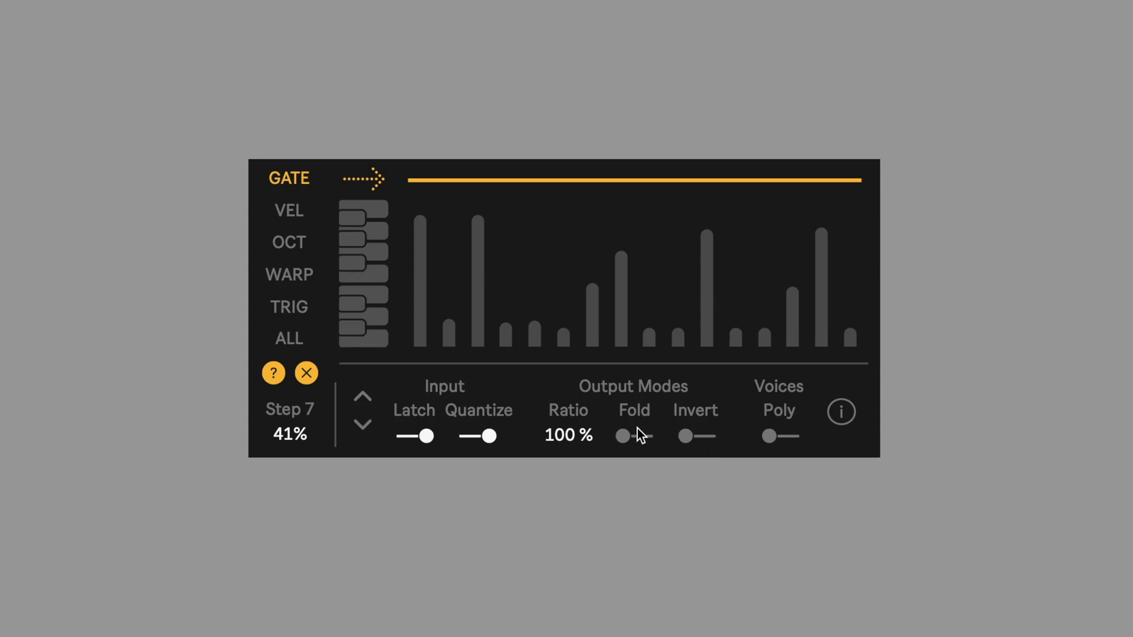
{"action": "mouse_move", "coordinate": [647, 447]}
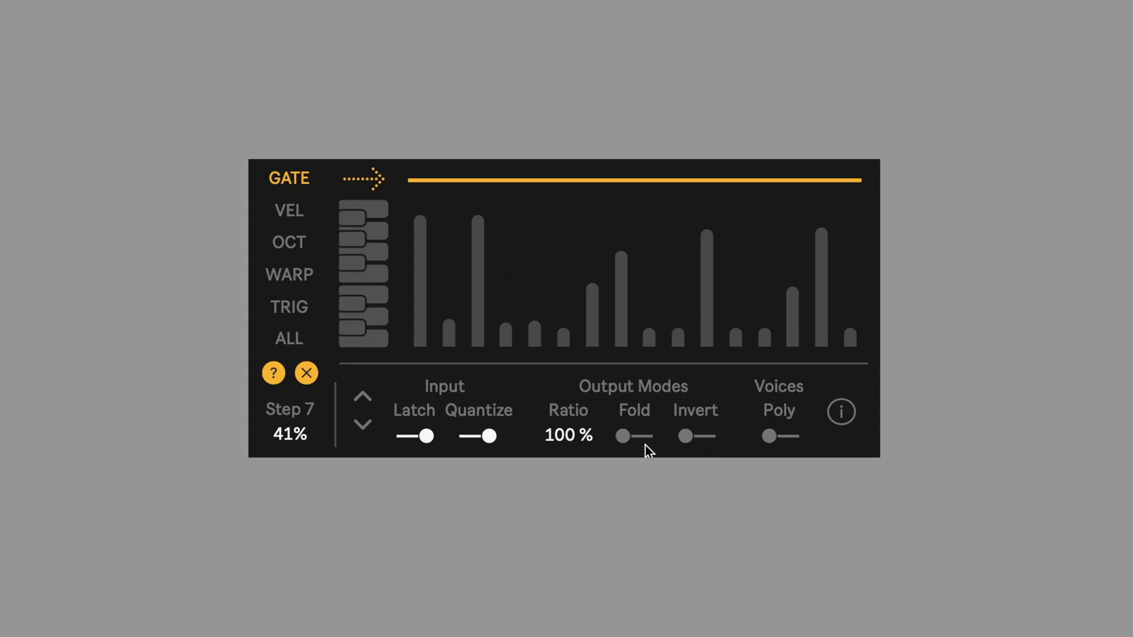
{"action": "mouse_move", "coordinate": [319, 441]}
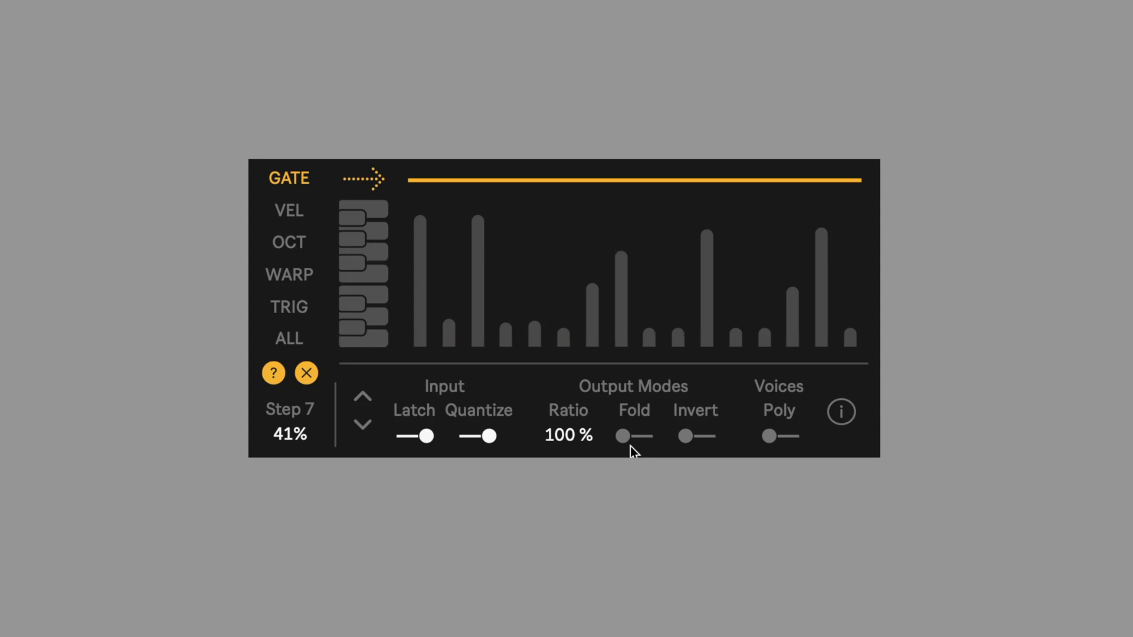
{"action": "mouse_move", "coordinate": [643, 441]}
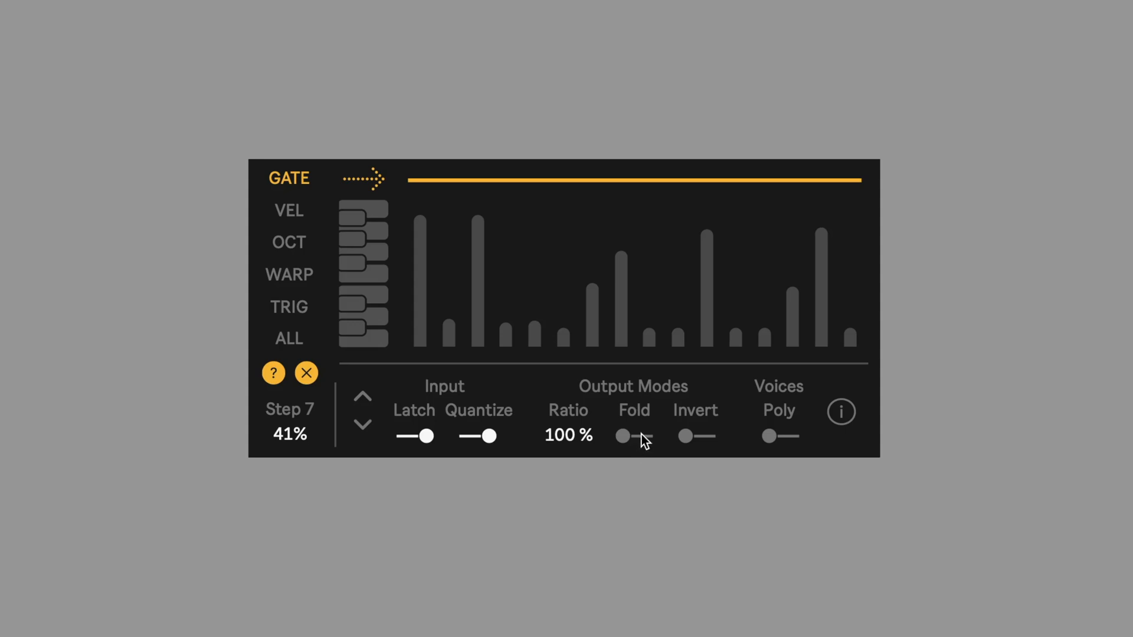
{"action": "mouse_move", "coordinate": [641, 432]}
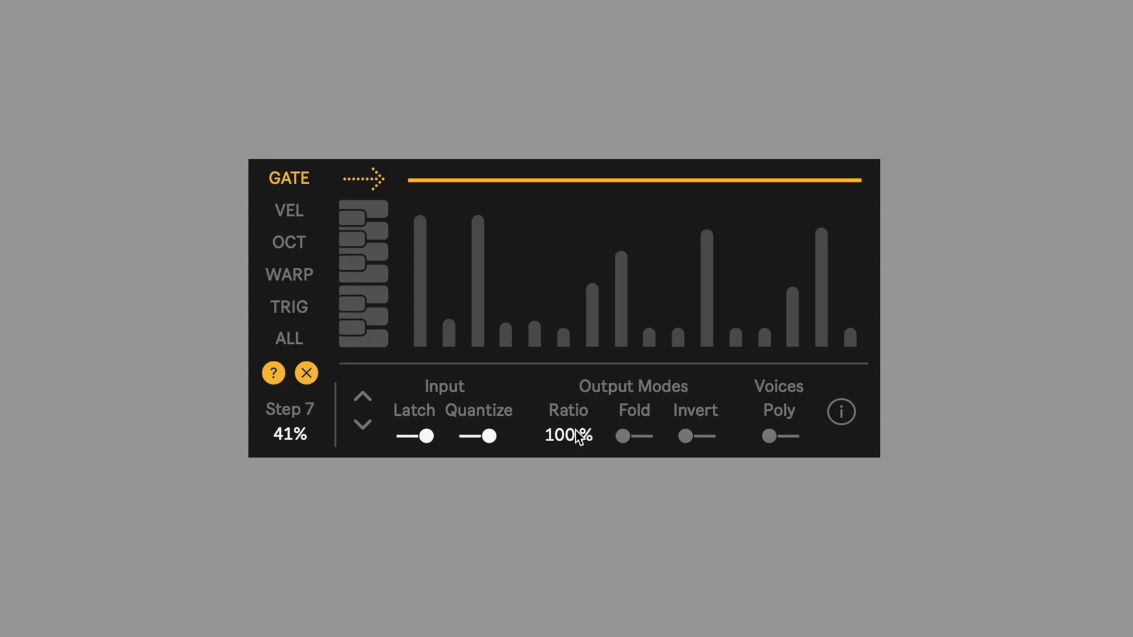
{"action": "mouse_move", "coordinate": [582, 443]}
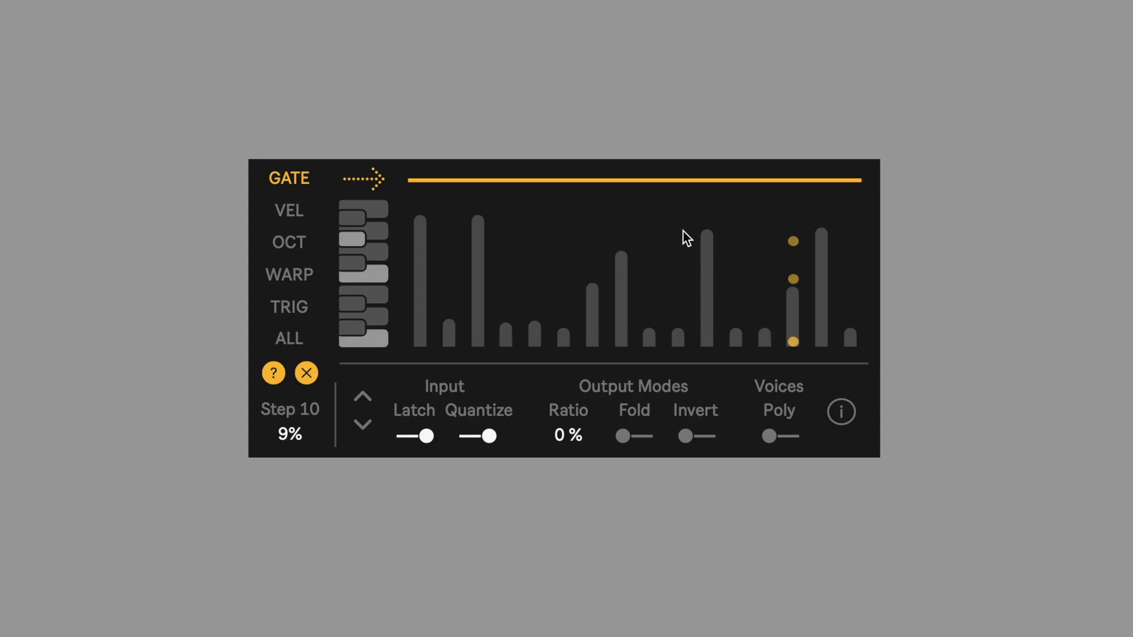
Step: Bring the Output Modes Ratio down to 0%
{"action": "left_click", "coordinate": [289, 274]}
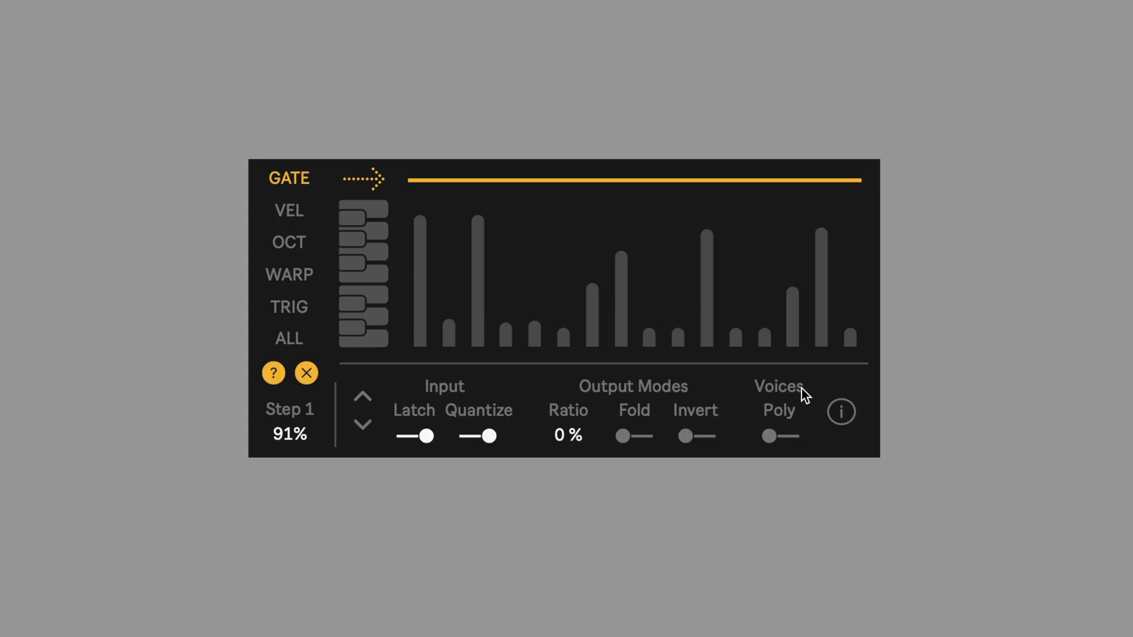
{"action": "mouse_move", "coordinate": [779, 422]}
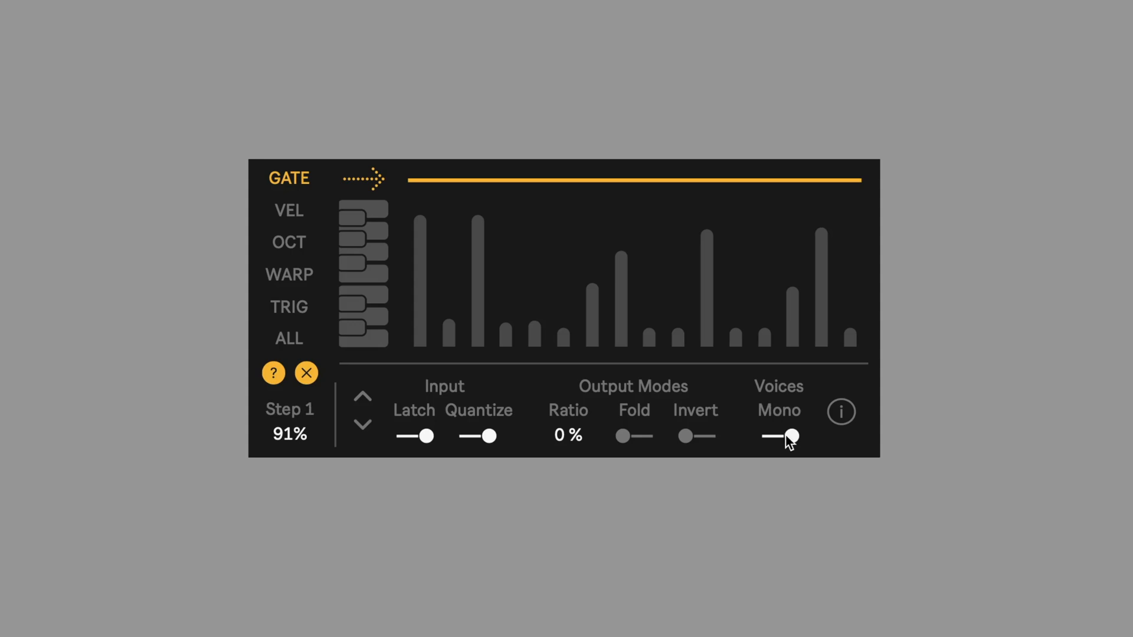
Step: Set AISLES voices back to Poly and open the info panel showing version 1.0 and credits
{"action": "left_click", "coordinate": [770, 436]}
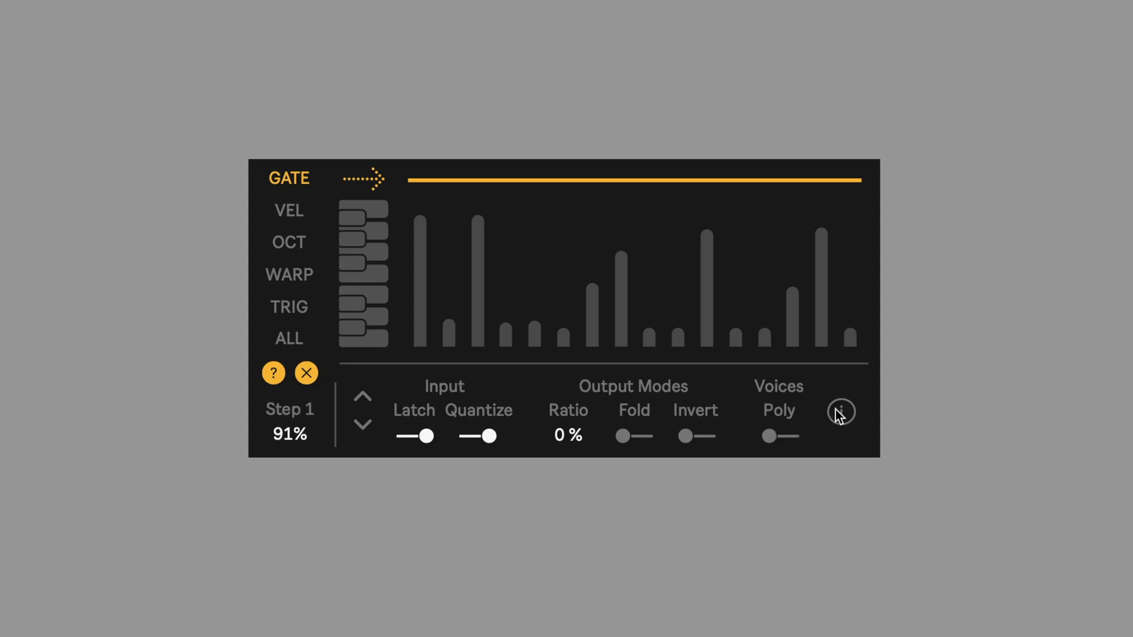
{"action": "left_click", "coordinate": [841, 412]}
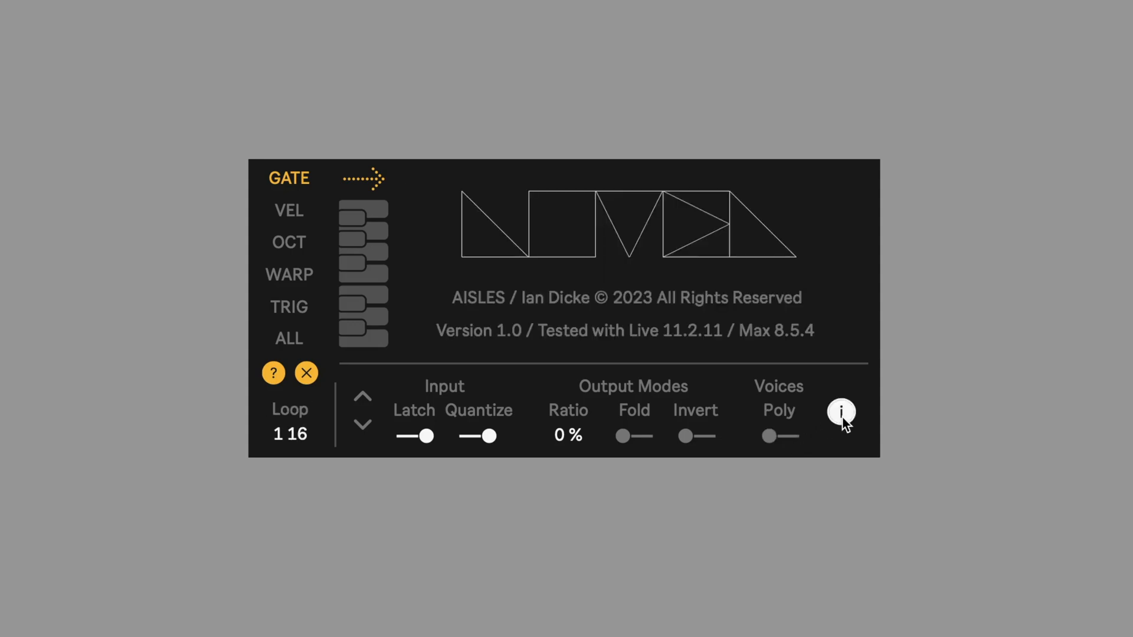